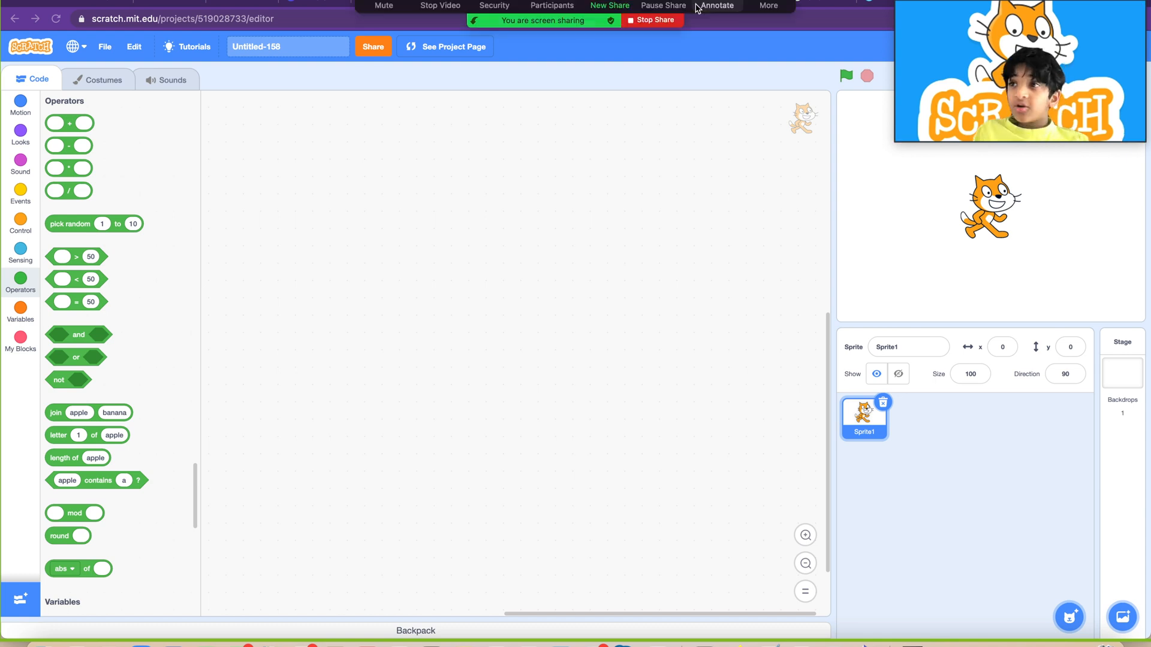
Place an addition ( ) + ( ) operator block onto the empty code area.
click(718, 6)
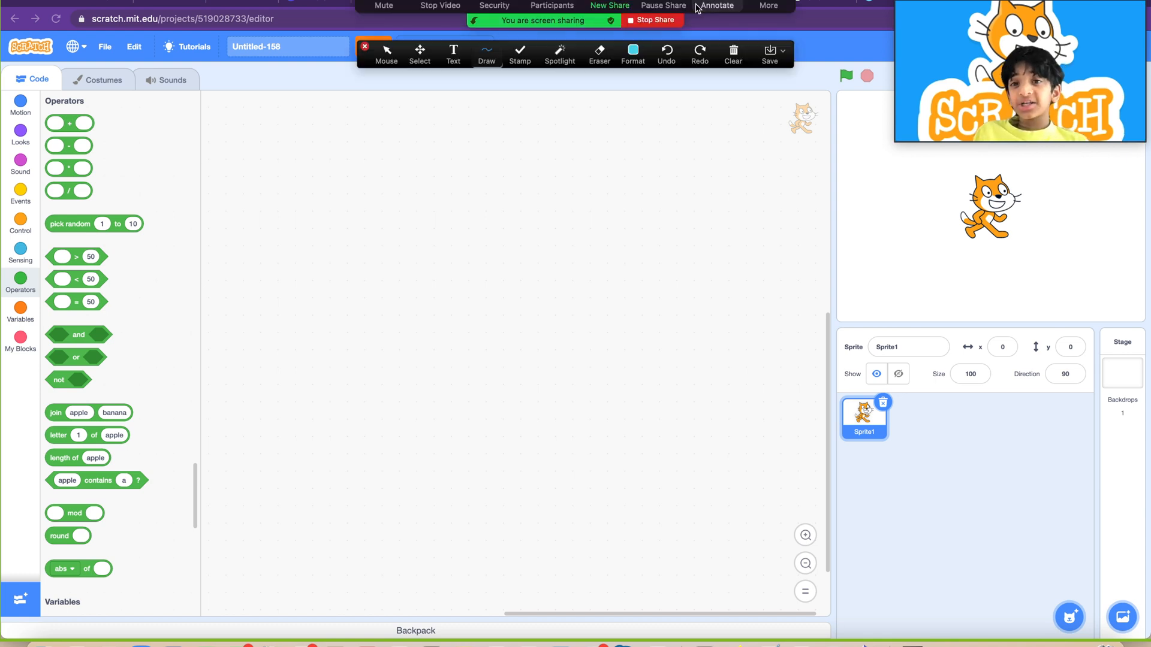
click(485, 54)
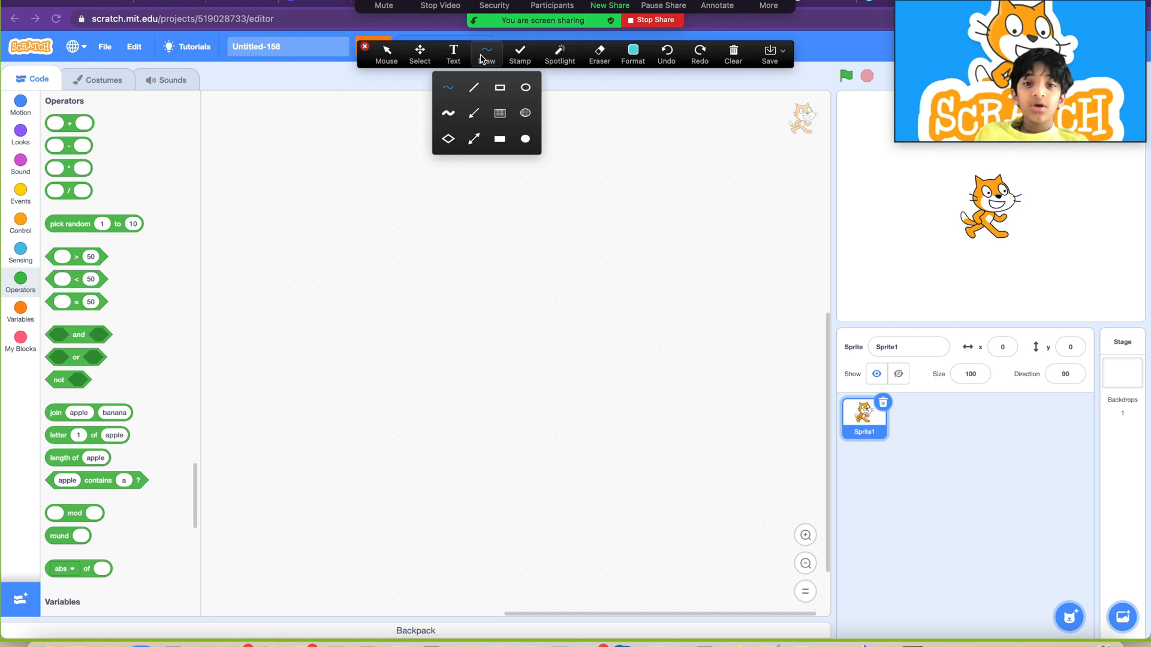
click(447, 87)
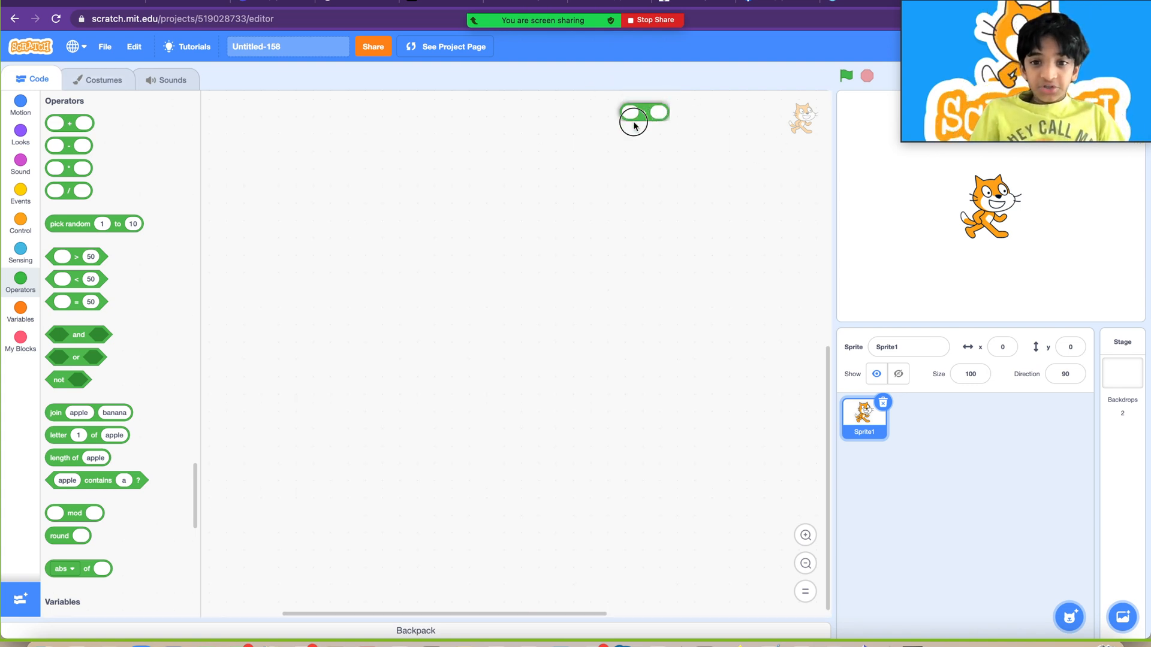
drag(643, 113, 450, 249)
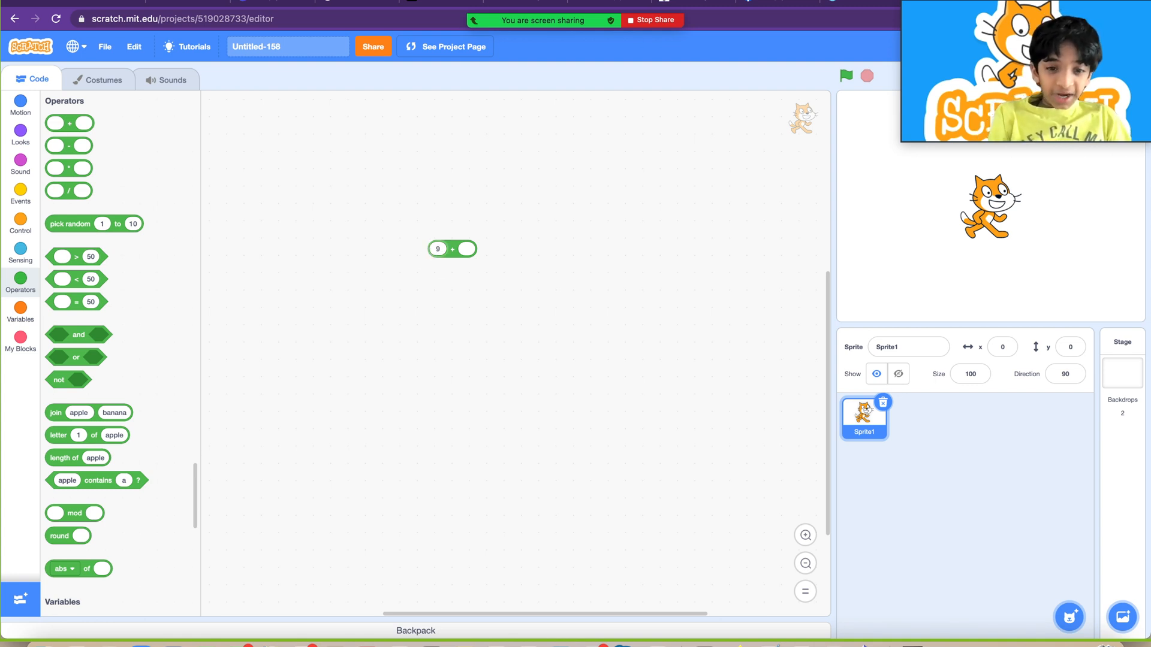
text(95)
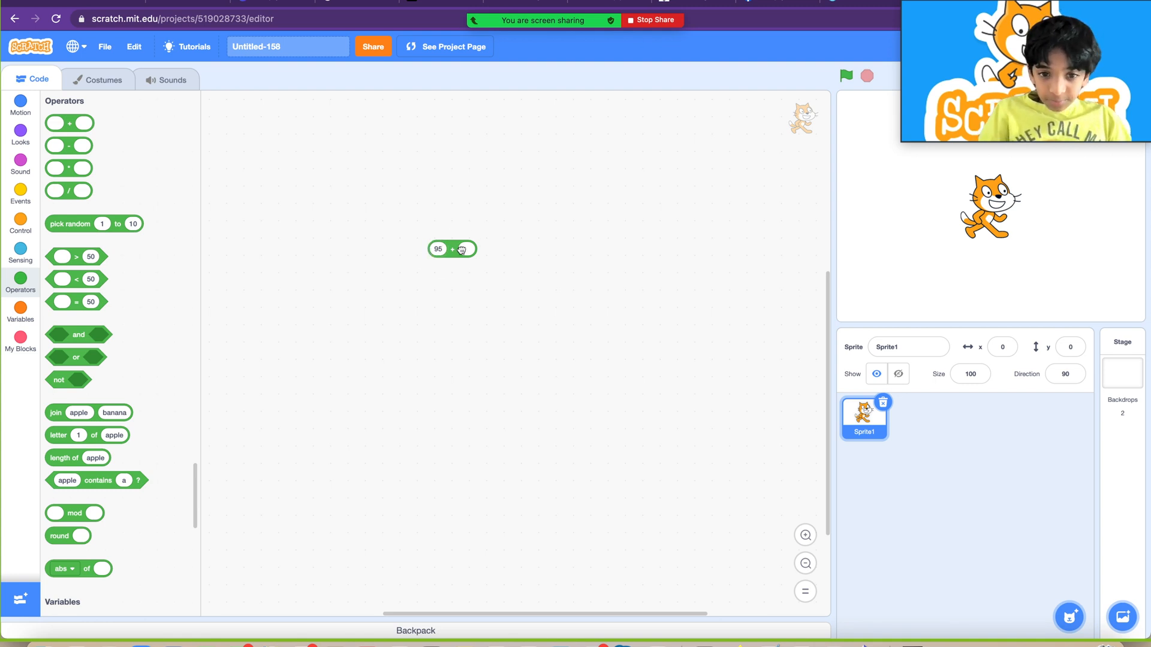
text(63)
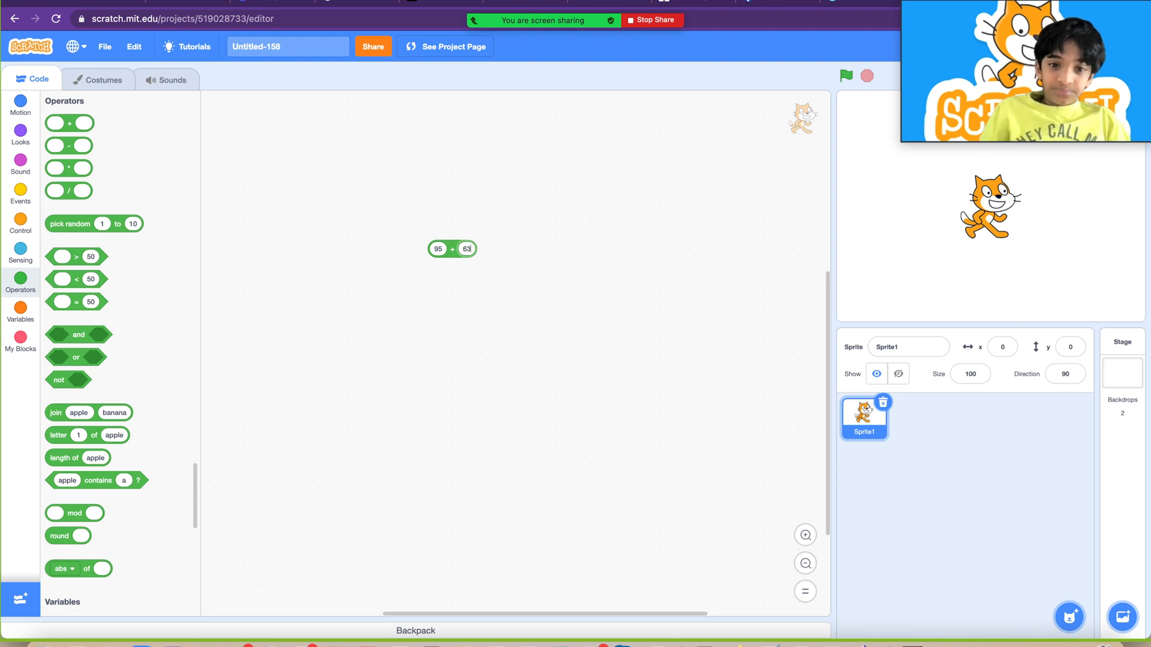
click(452, 249)
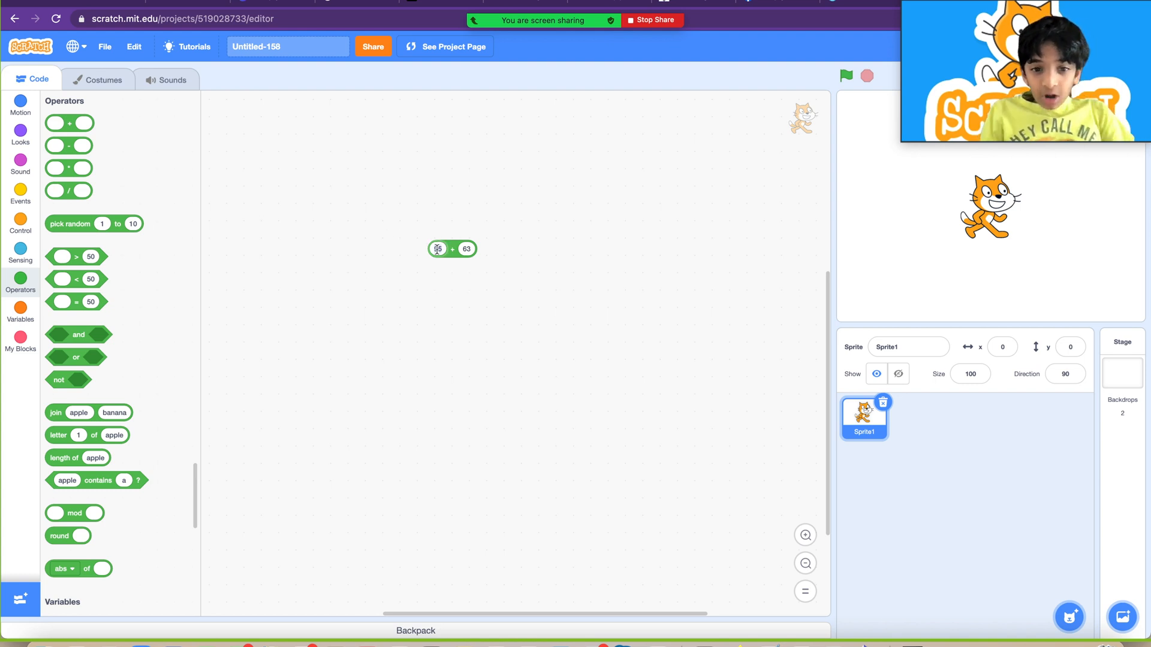
text(8937927492)
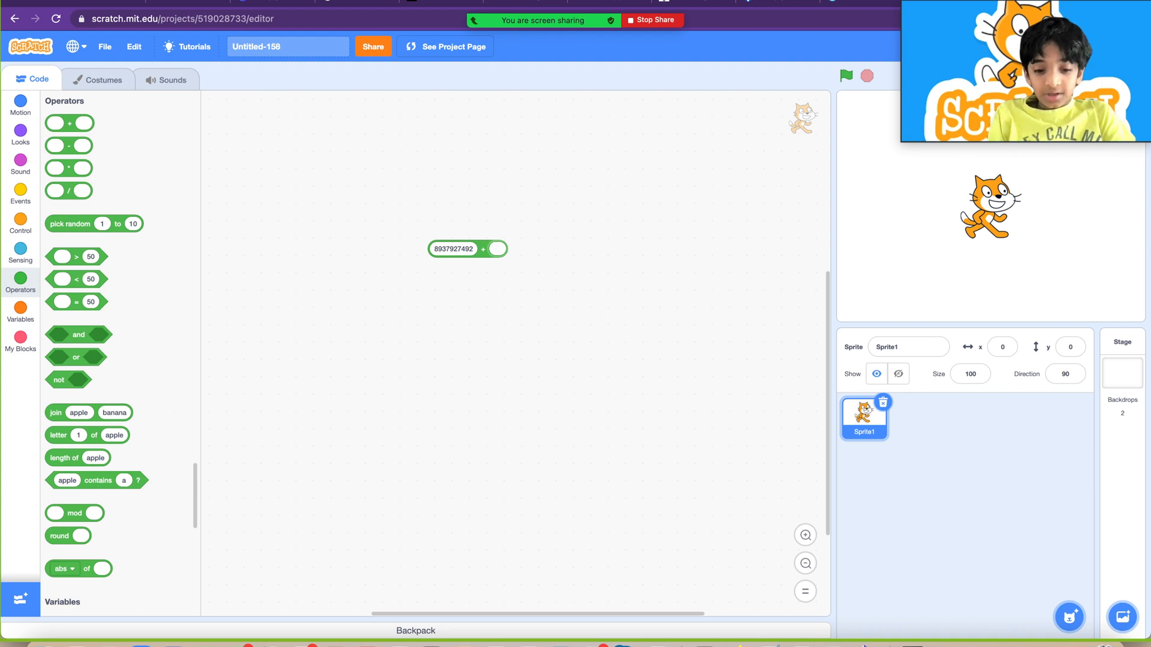
text(0385720750)
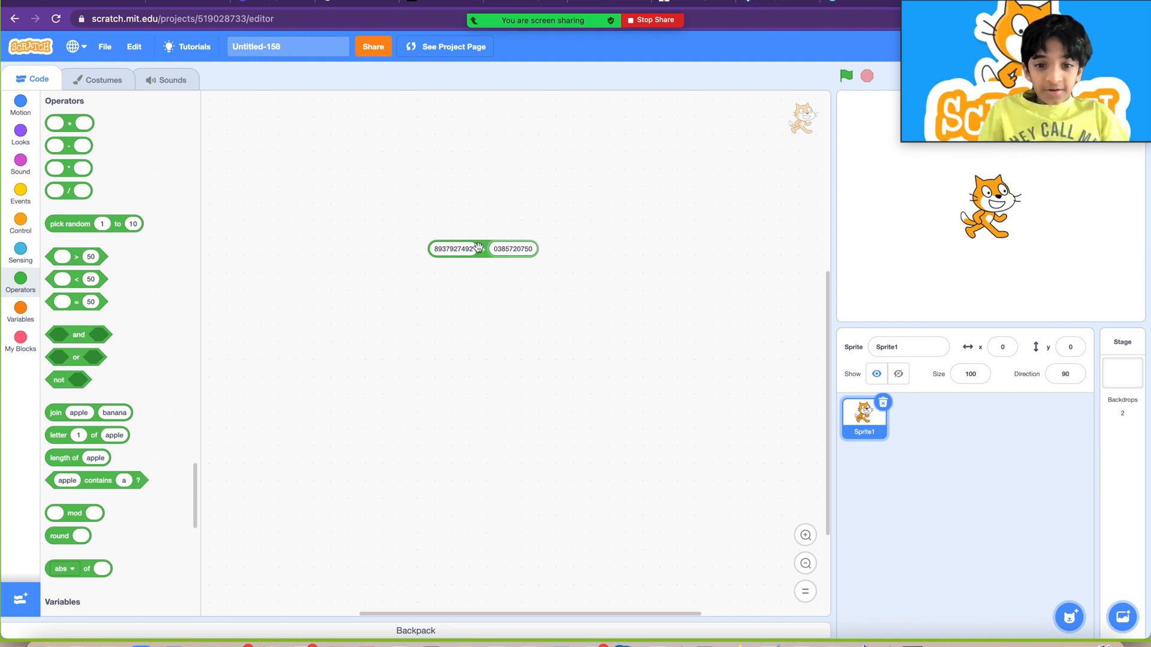
click(482, 248)
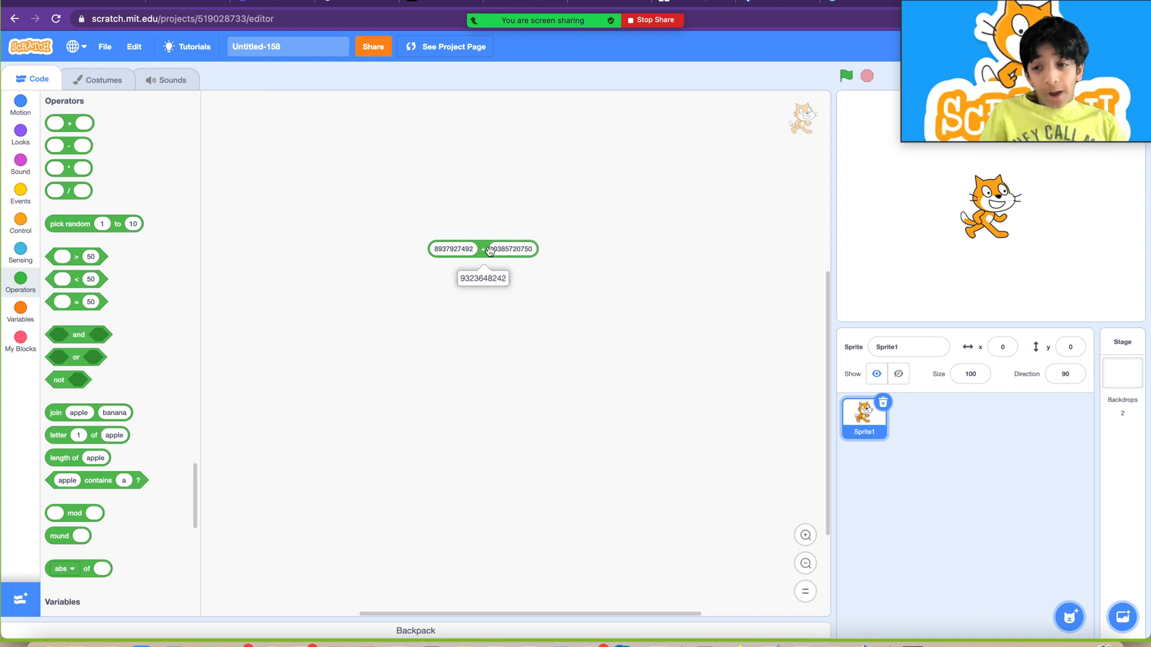
drag(483, 249, 276, 237)
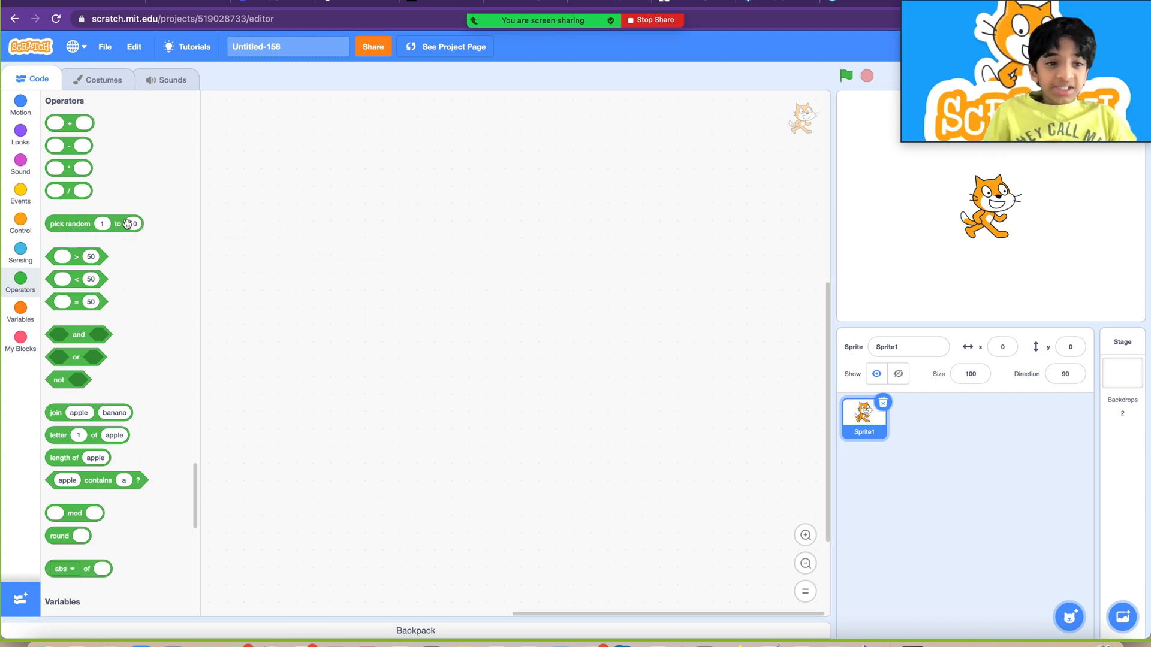
click(20, 253)
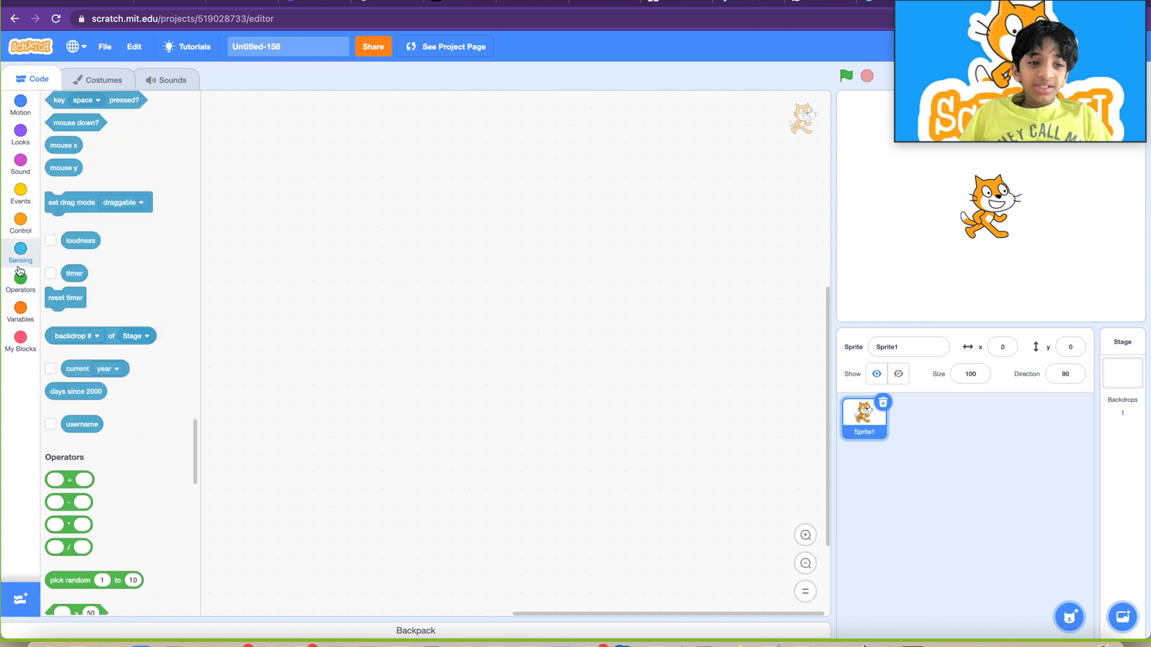
click(21, 284)
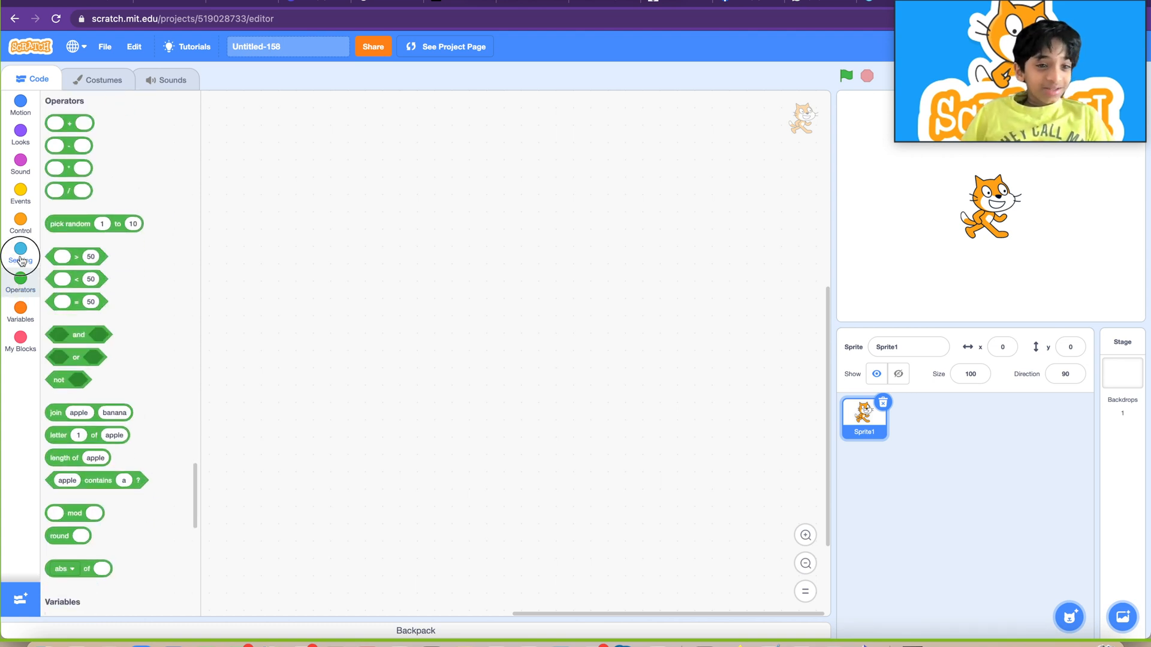
click(20, 253)
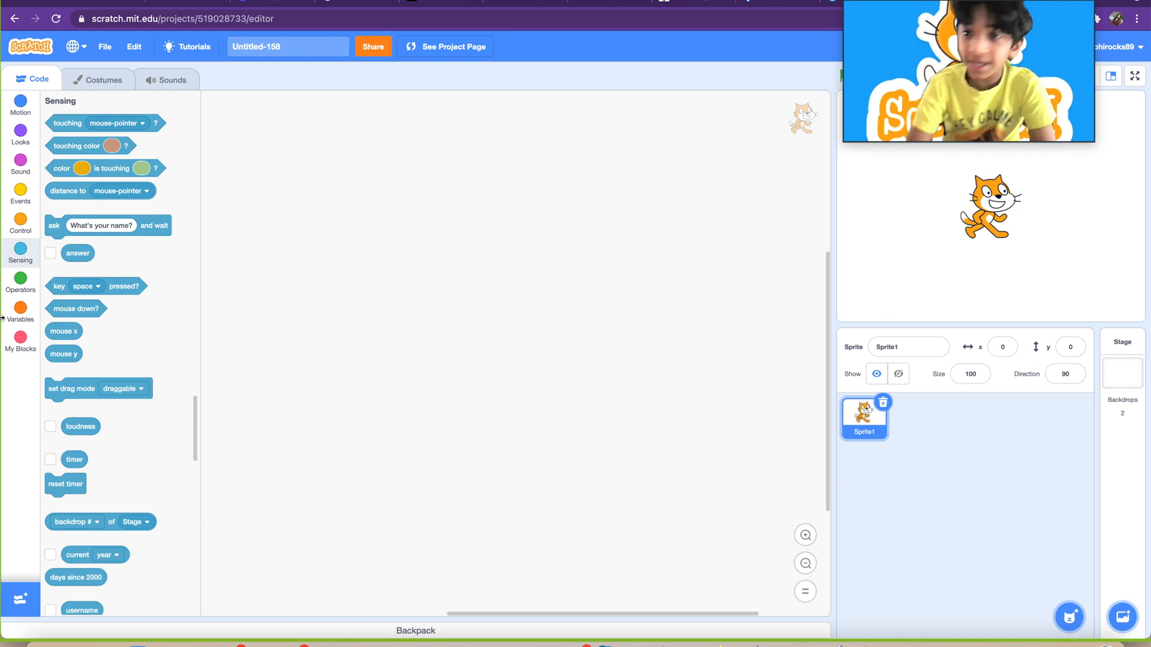
click(21, 226)
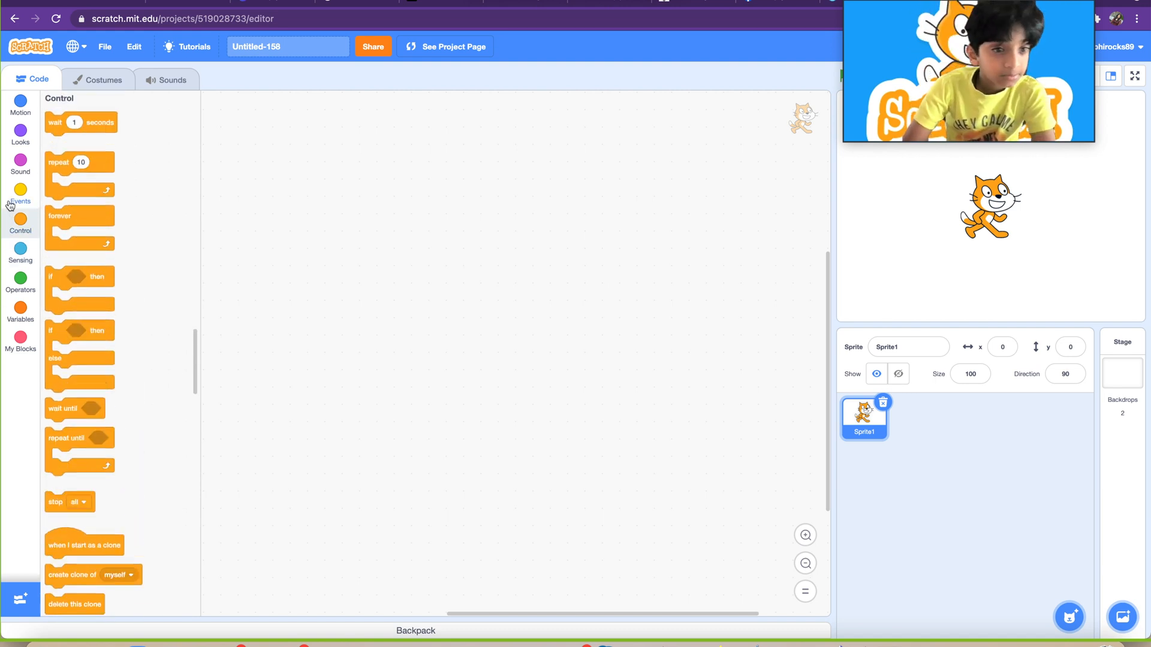
Start a script with a green-flag hat and an if–else block attached beneath it.
drag(77, 132, 264, 132)
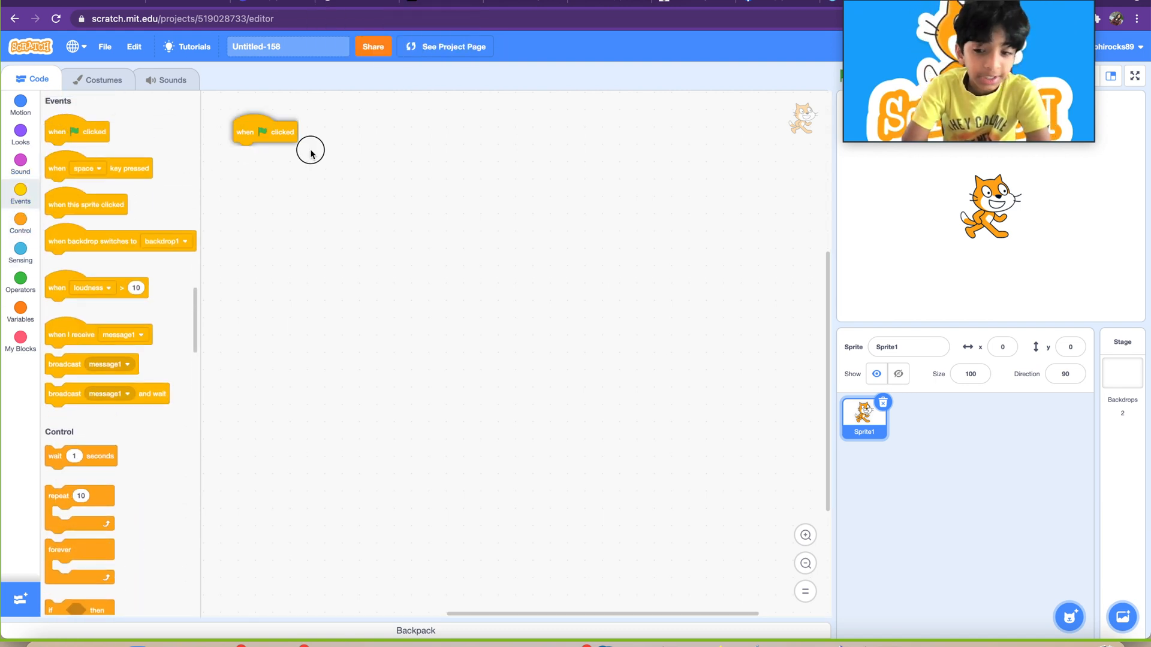
drag(264, 132, 476, 181)
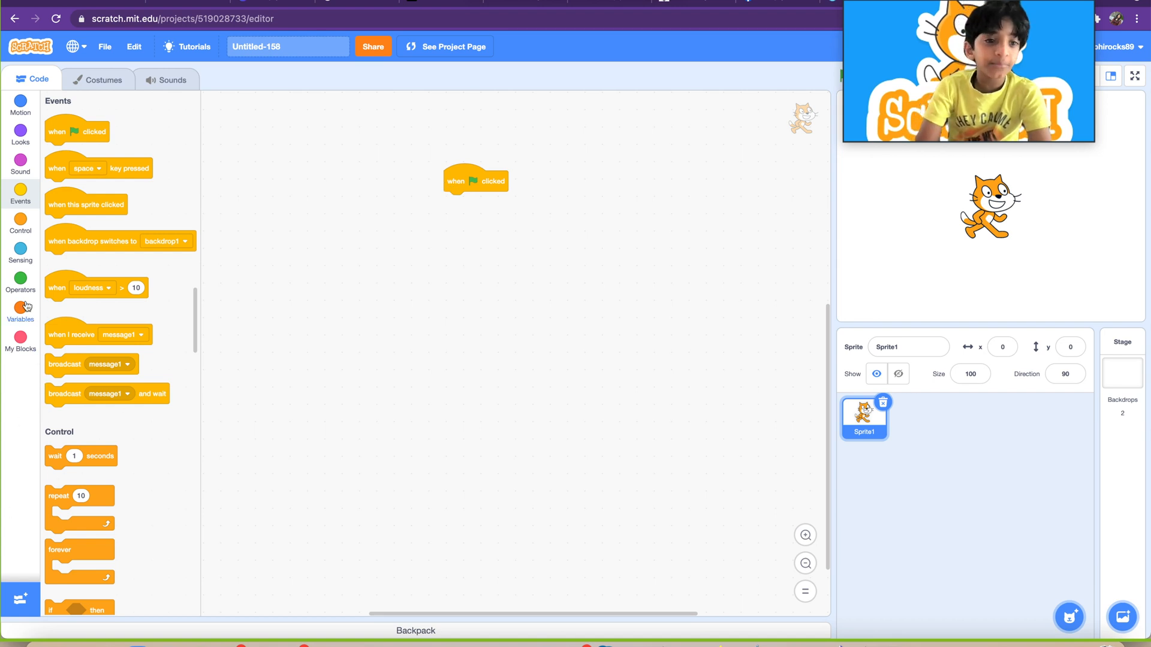
scroll(down, 3)
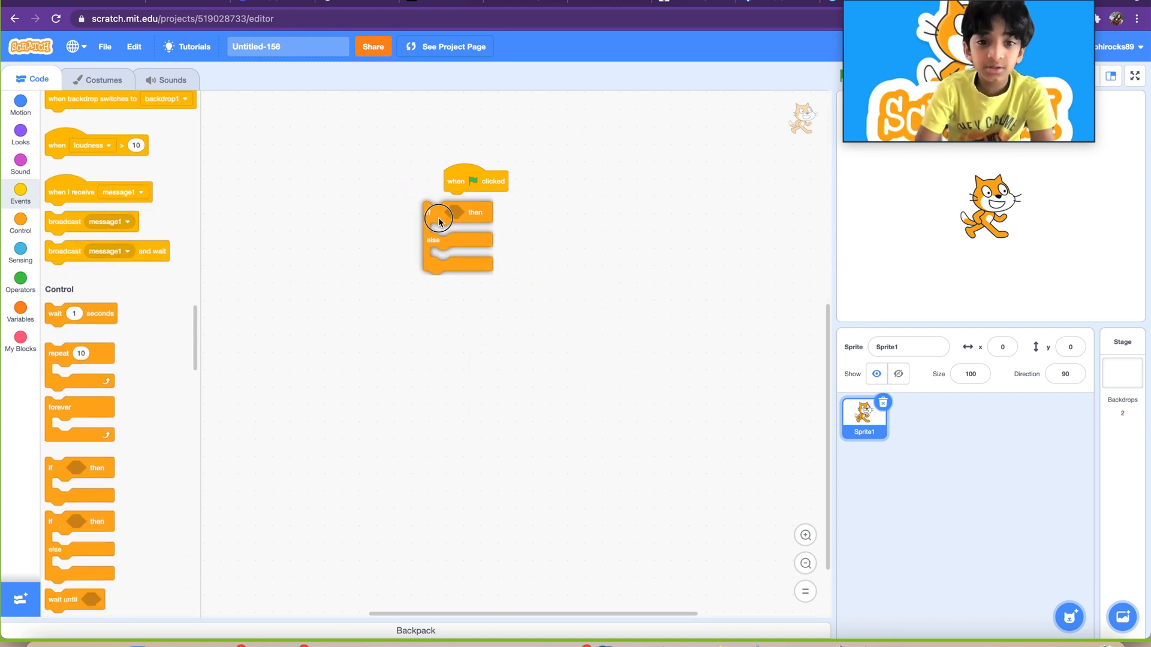
drag(440, 221, 470, 205)
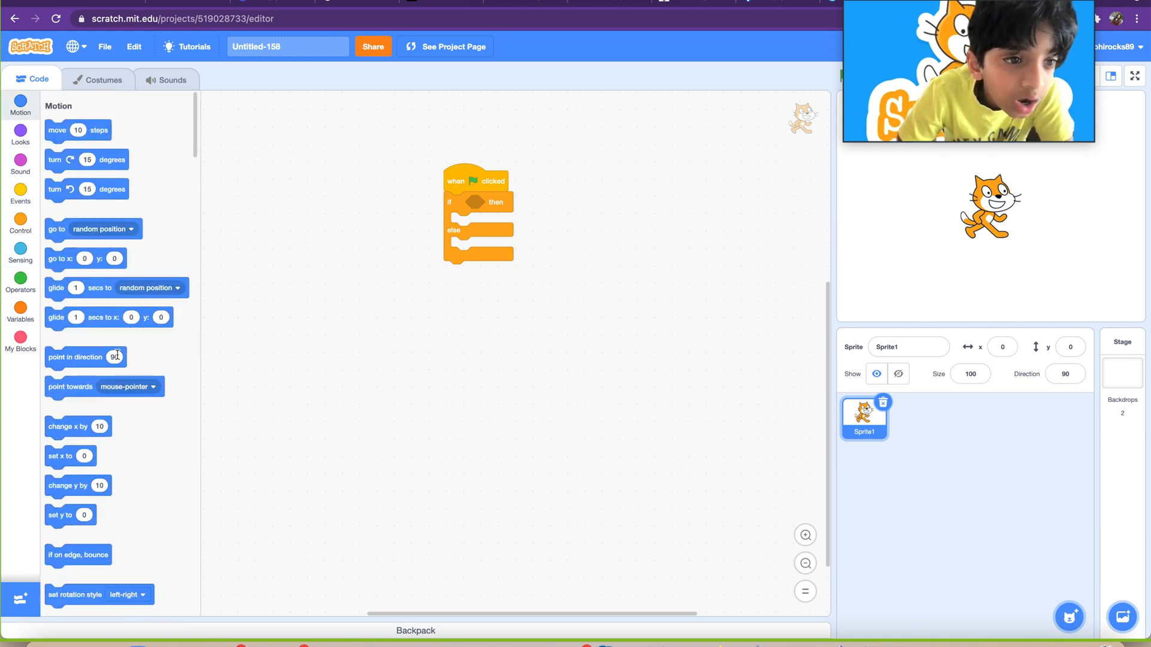
Switch through Looks to the Sensing blocks to get the ask-and-wait block.
click(20, 134)
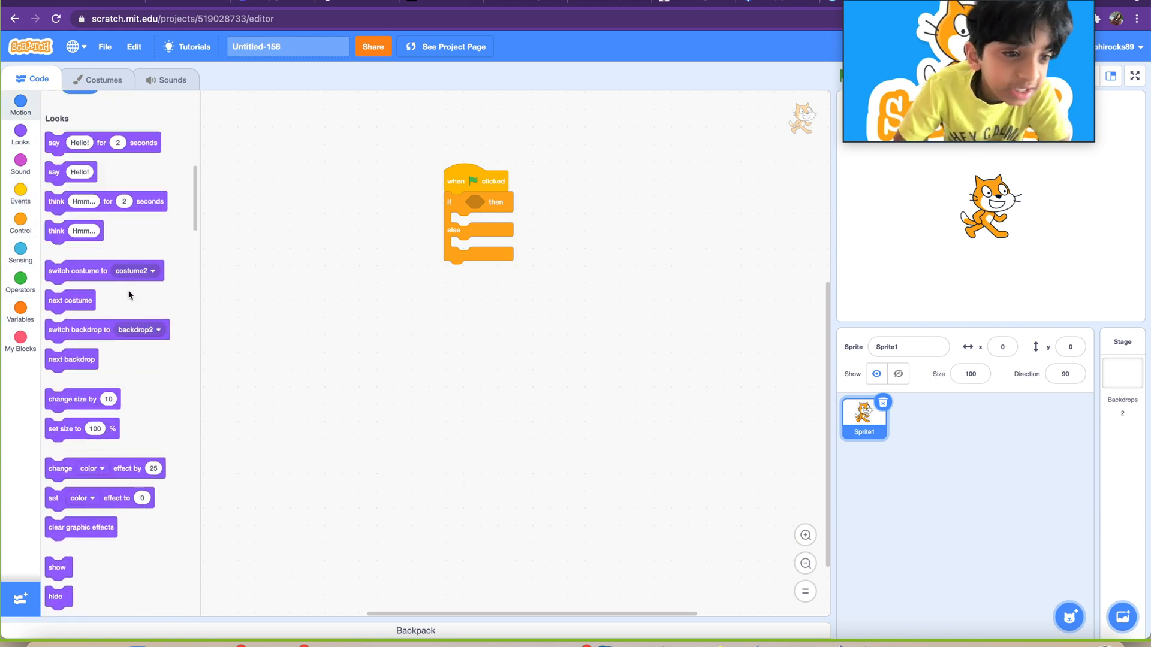
click(20, 253)
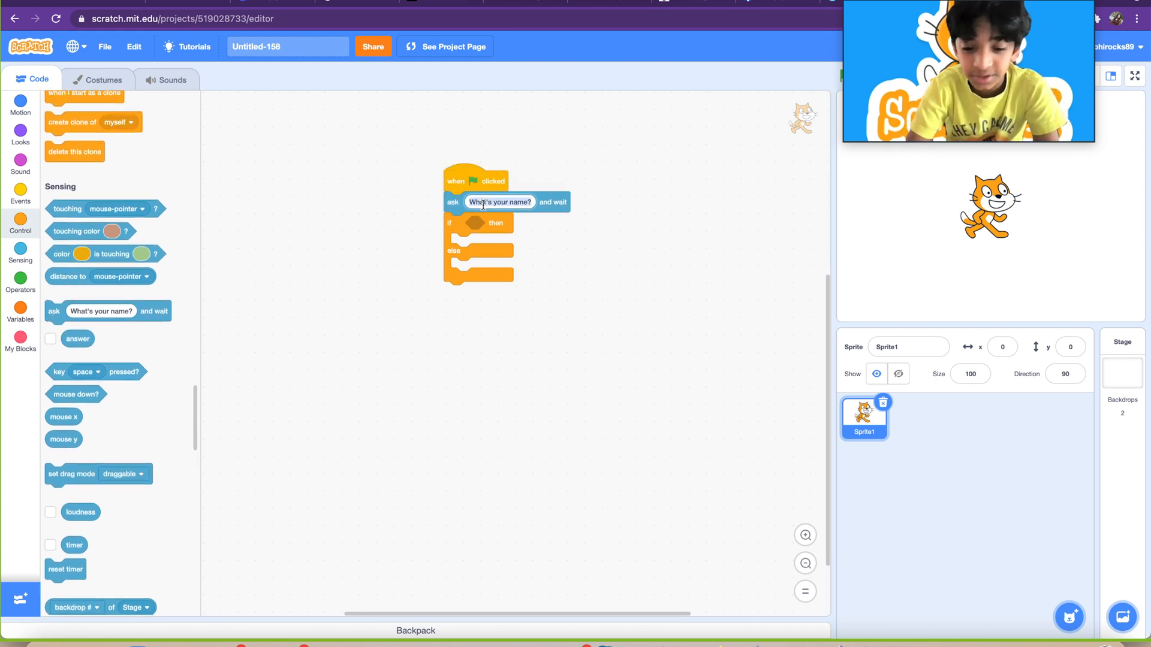
Make the question read 'What is 1000 + 500' and set up the answer check against 1500.
text(What is)
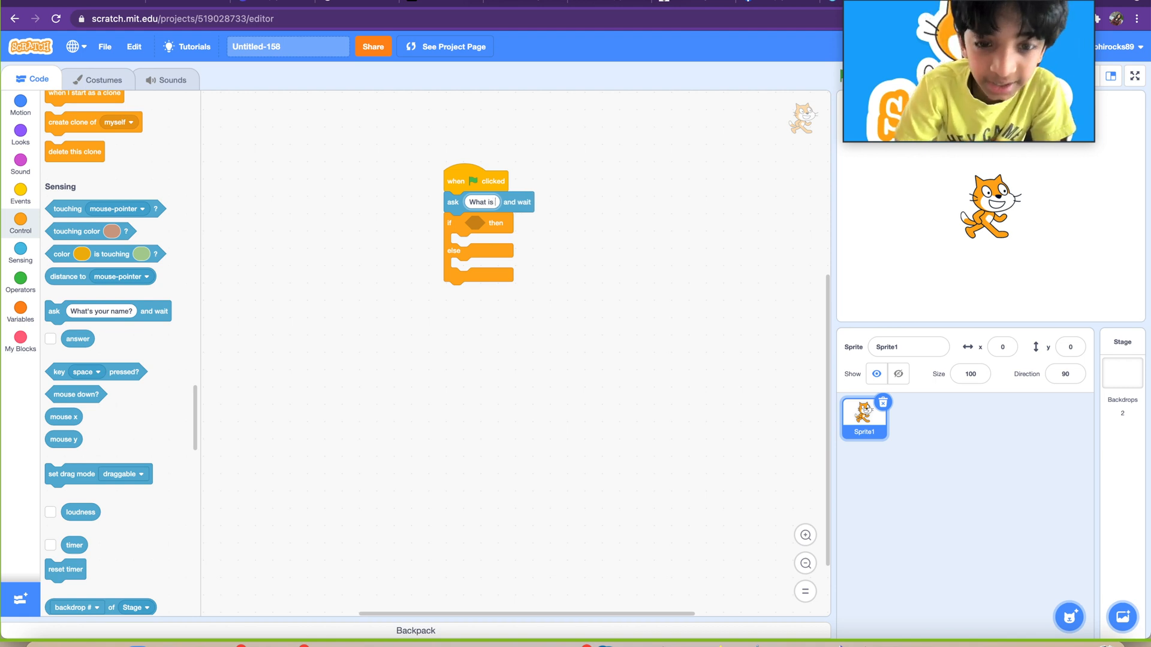
text(1000 + 500)
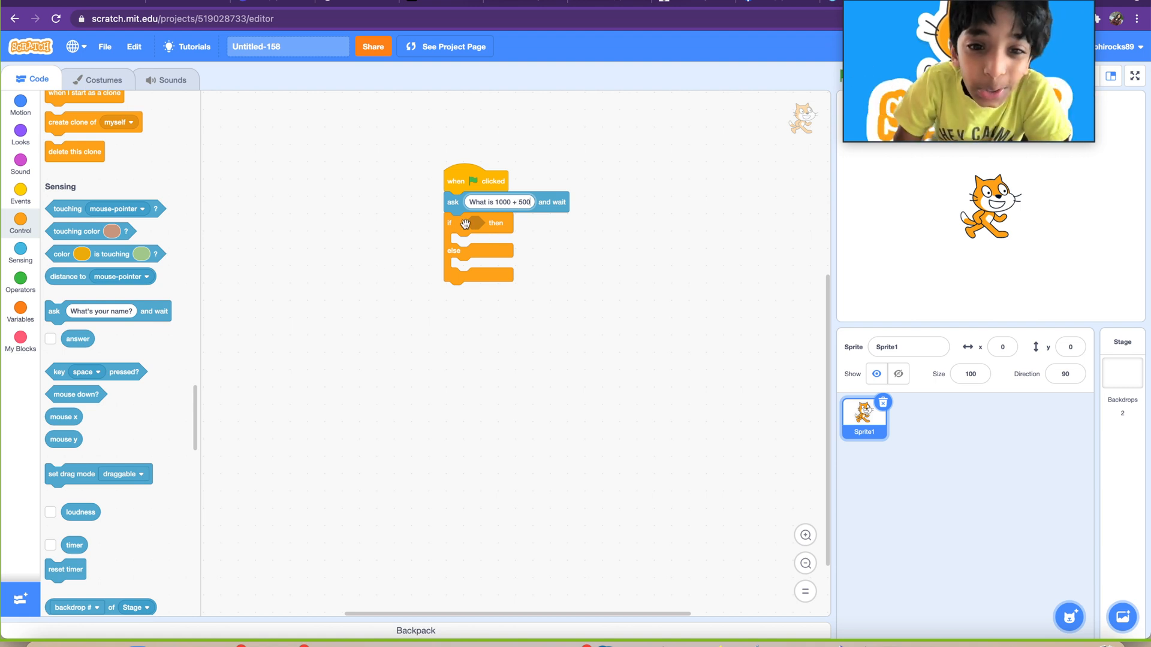
scroll(down, 3)
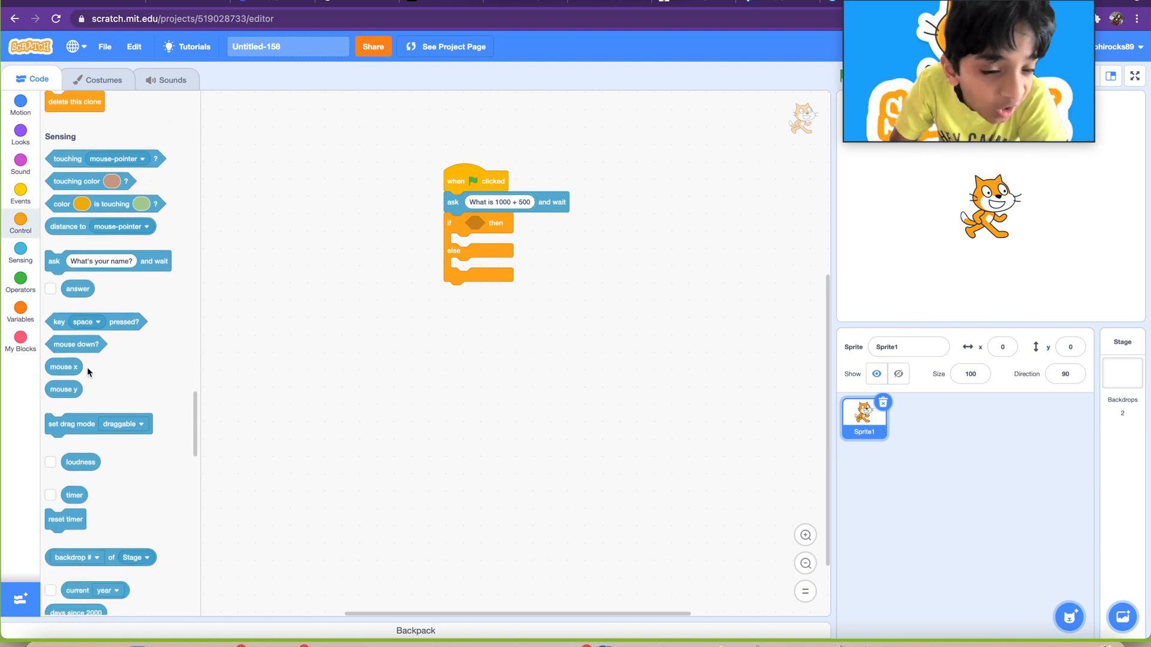
scroll(down, 3)
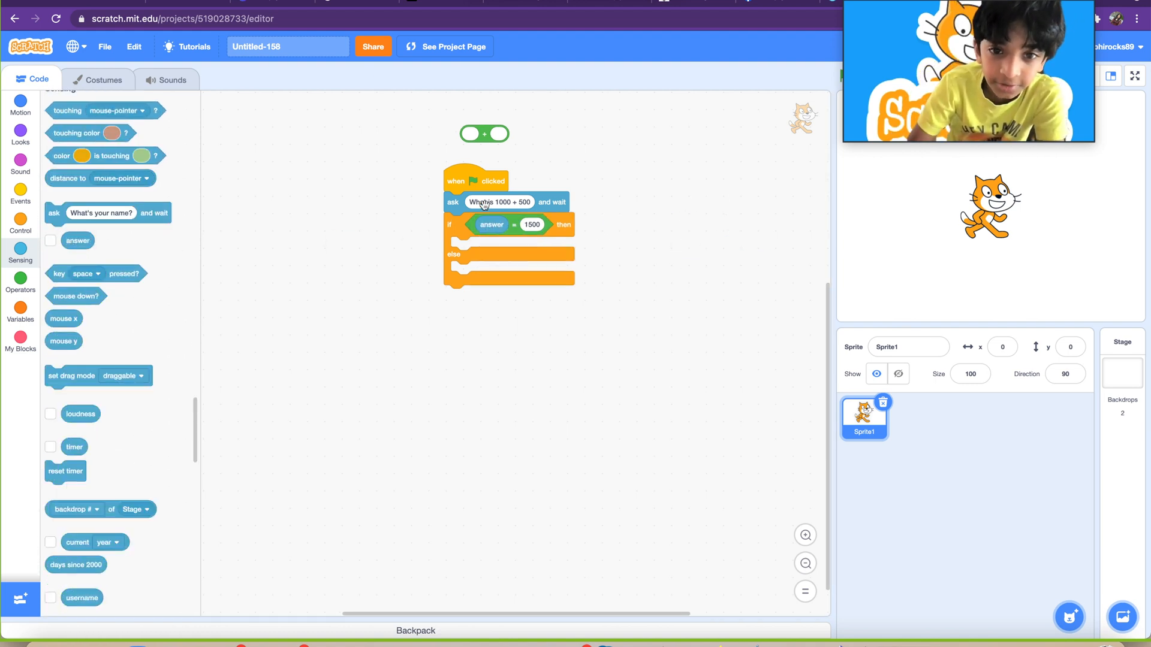
Compare the answer to 1000 + 500 and move the quiz script toward the top-left.
drag(484, 133, 740, 186)
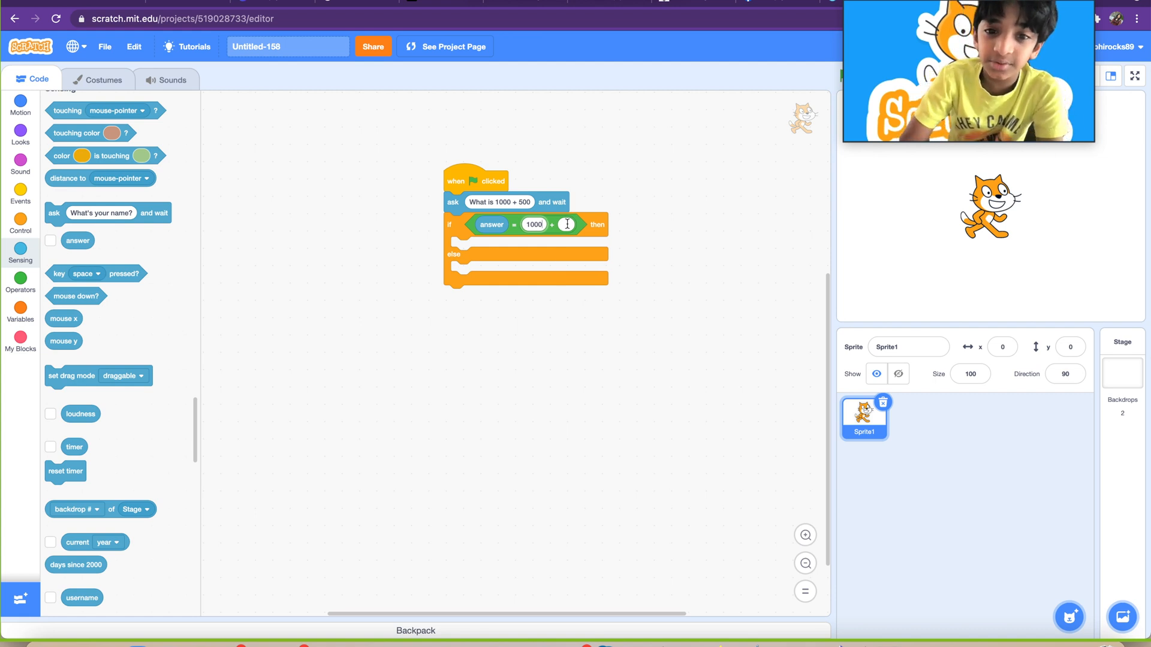
text(500)
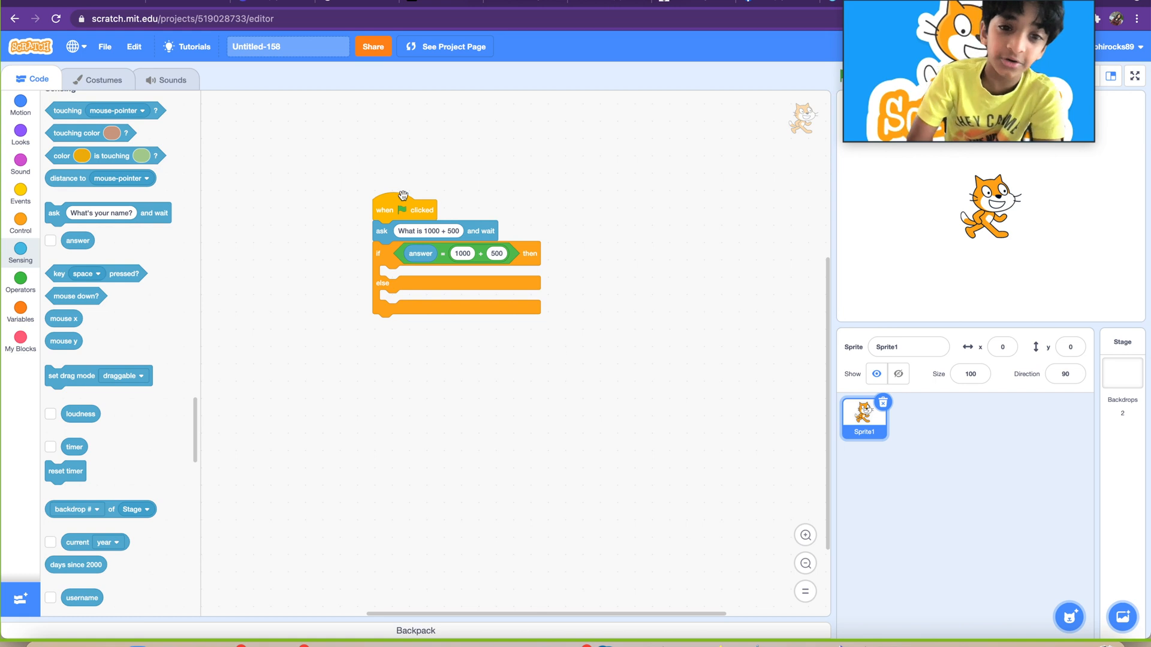
drag(403, 196, 345, 128)
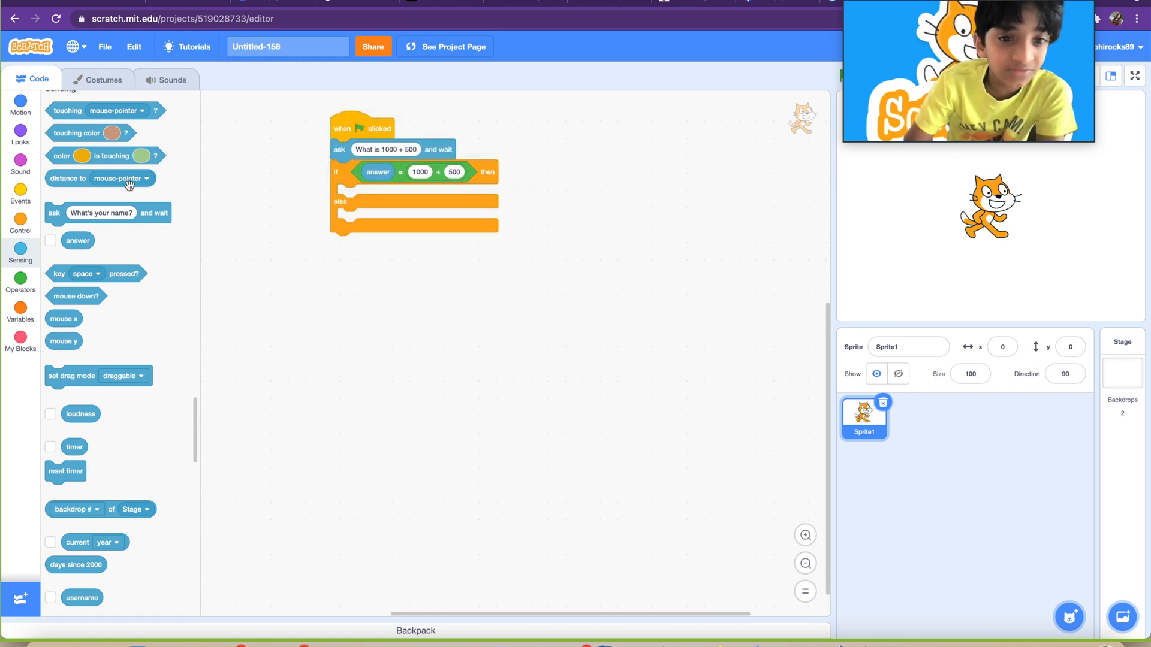
Browse Control and Sensing, then show the Looks blocks for a say-for-2-seconds block.
click(21, 226)
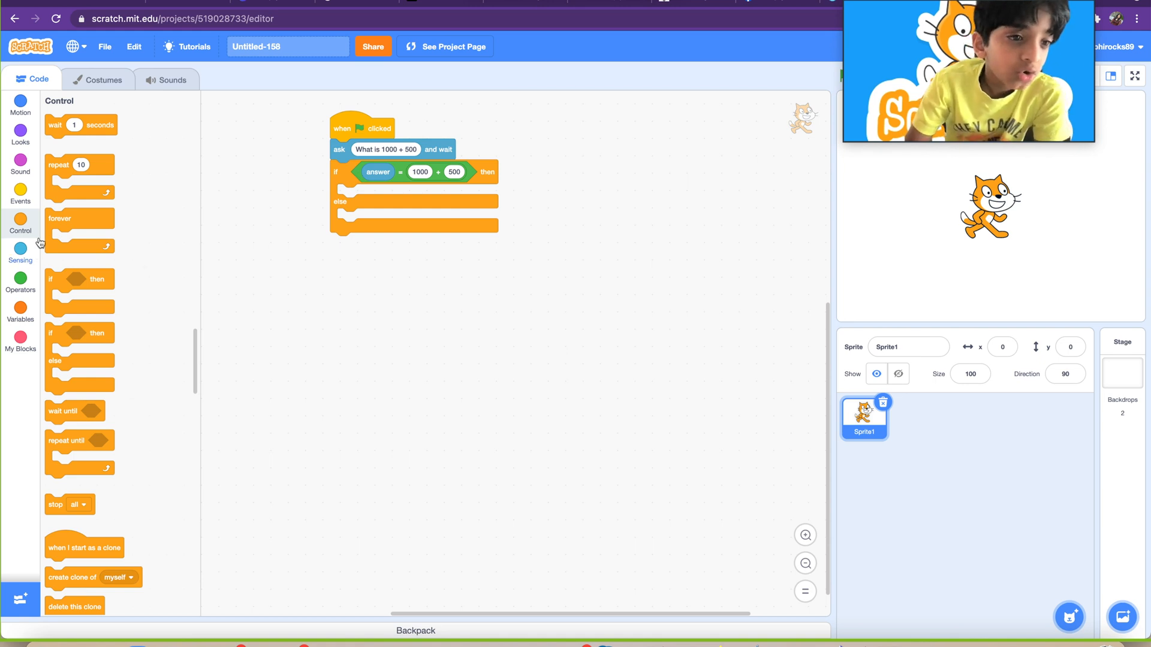
click(20, 253)
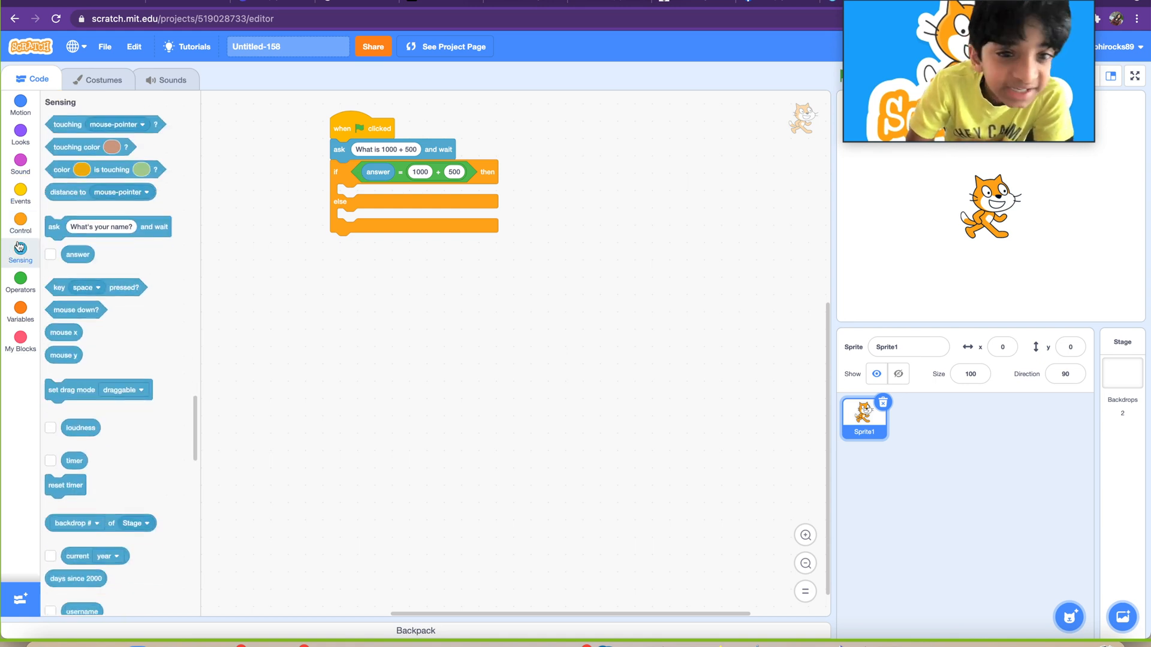
click(20, 134)
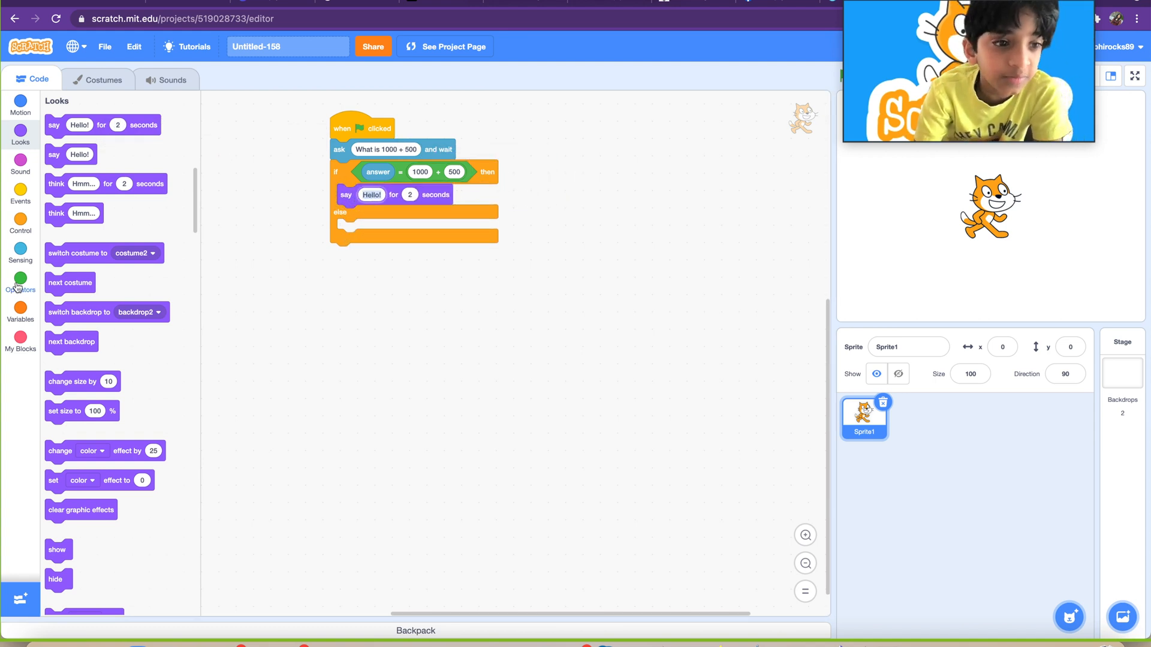
Set the say message to 'You got it Correct' and duplicate it for the wrong-answer branch.
click(20, 281)
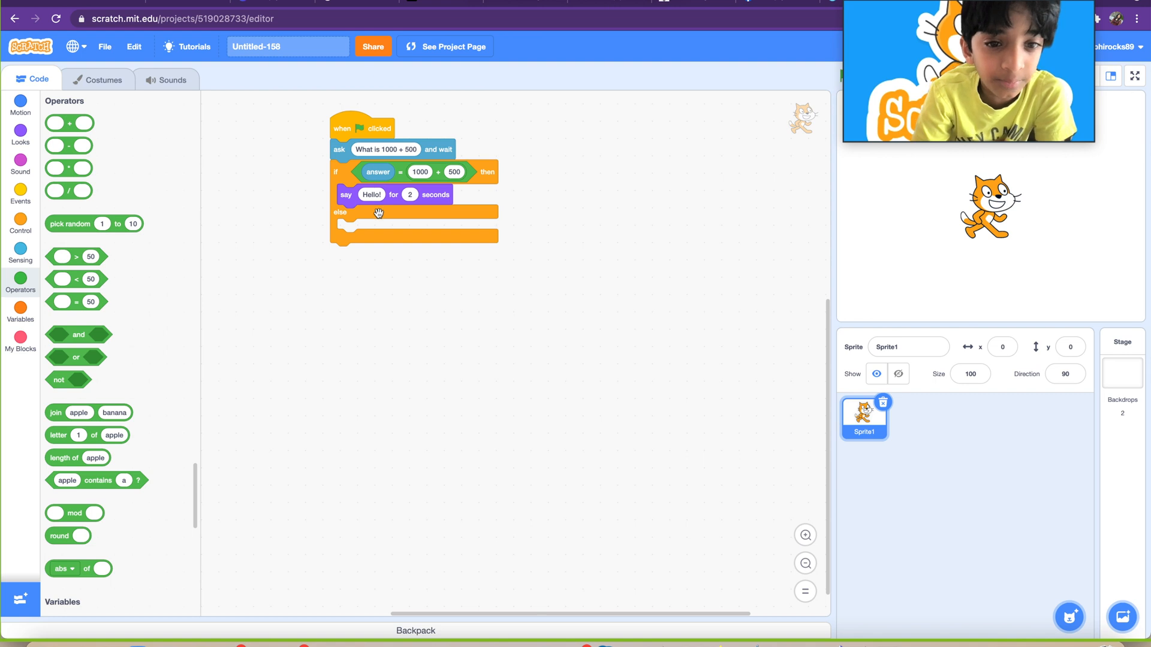
click(372, 194)
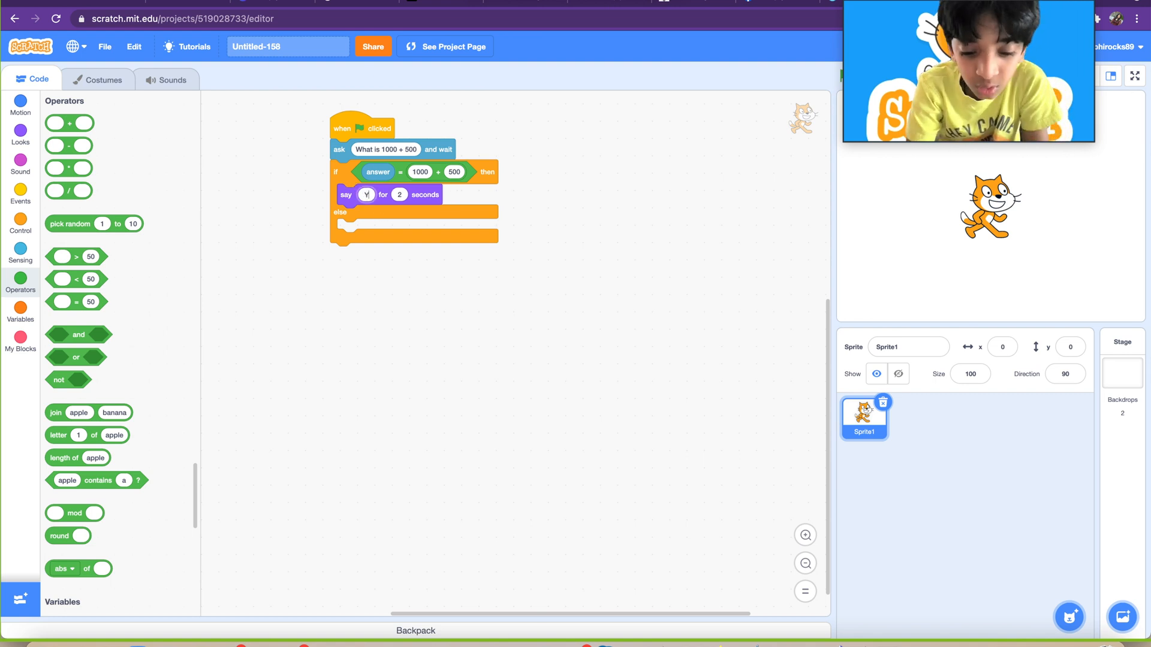
text(You got it!)
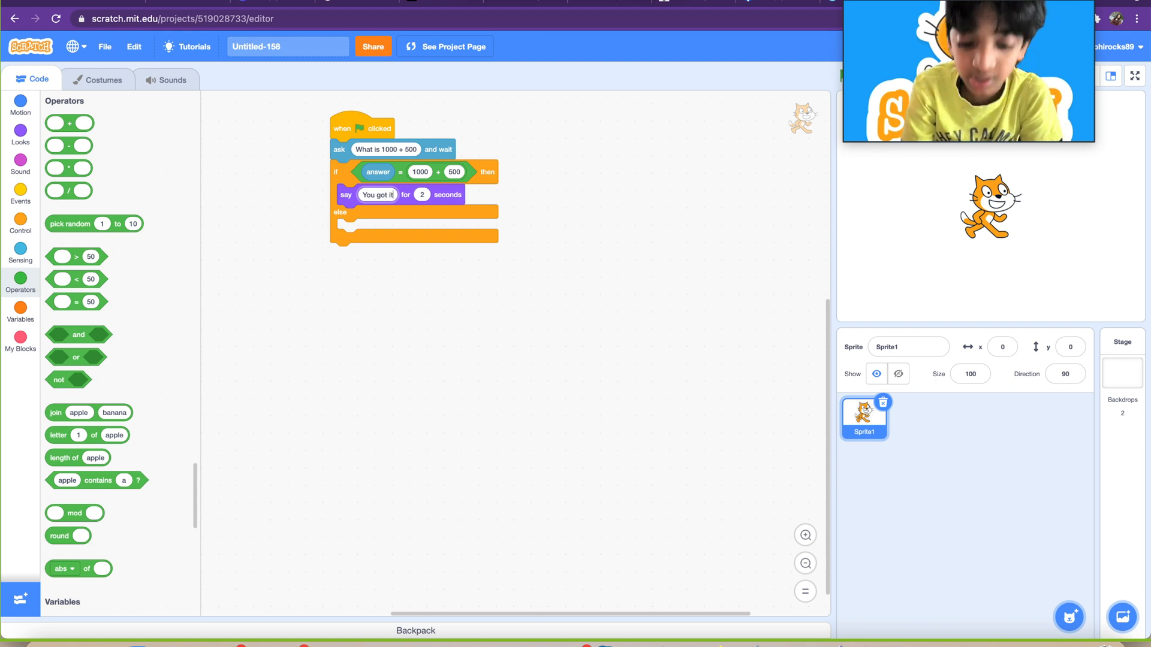
text(Correct)
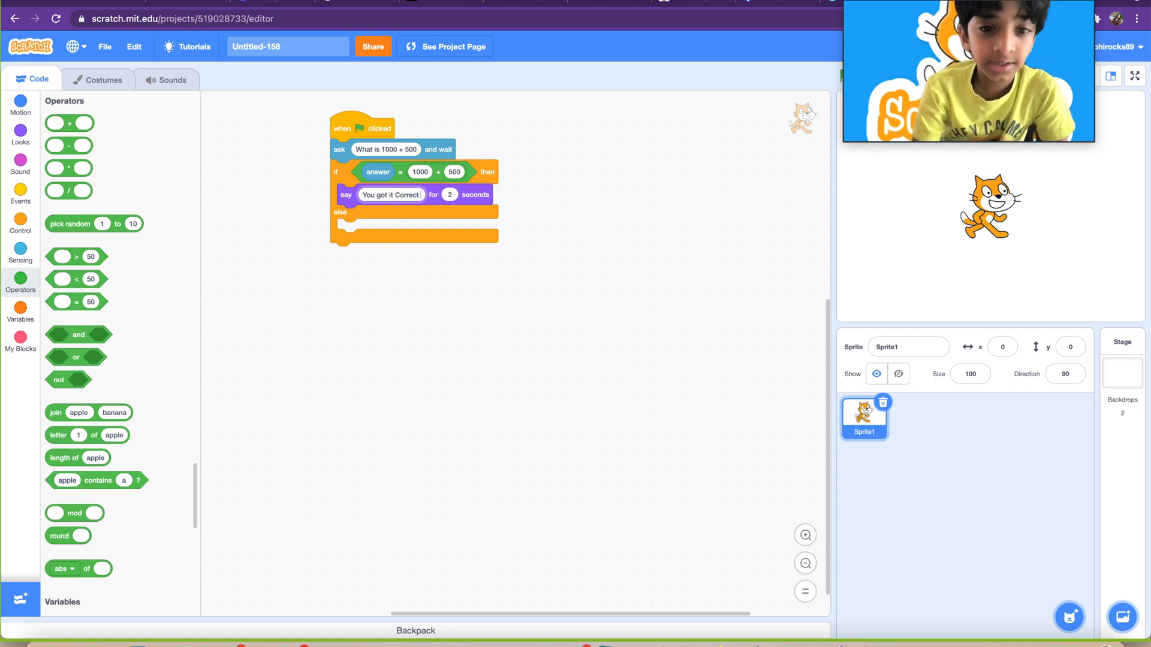
right_click(367, 194)
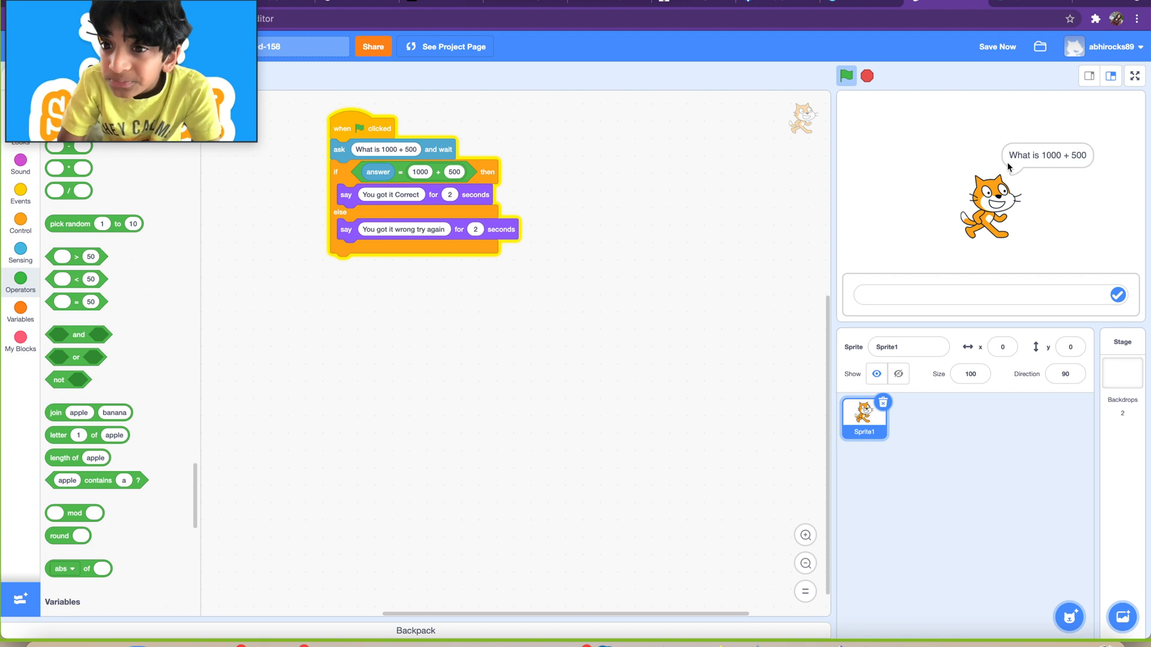
Restart the quiz, answer 1500 to get 'You got it Correct', then run it again.
click(866, 75)
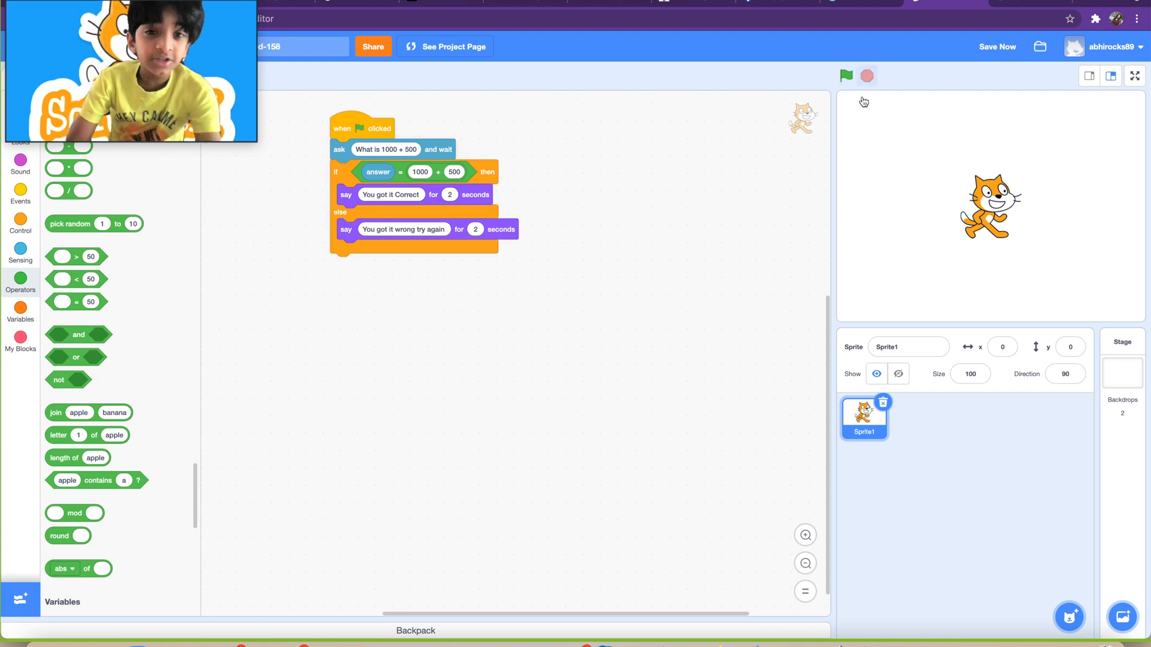
click(845, 75)
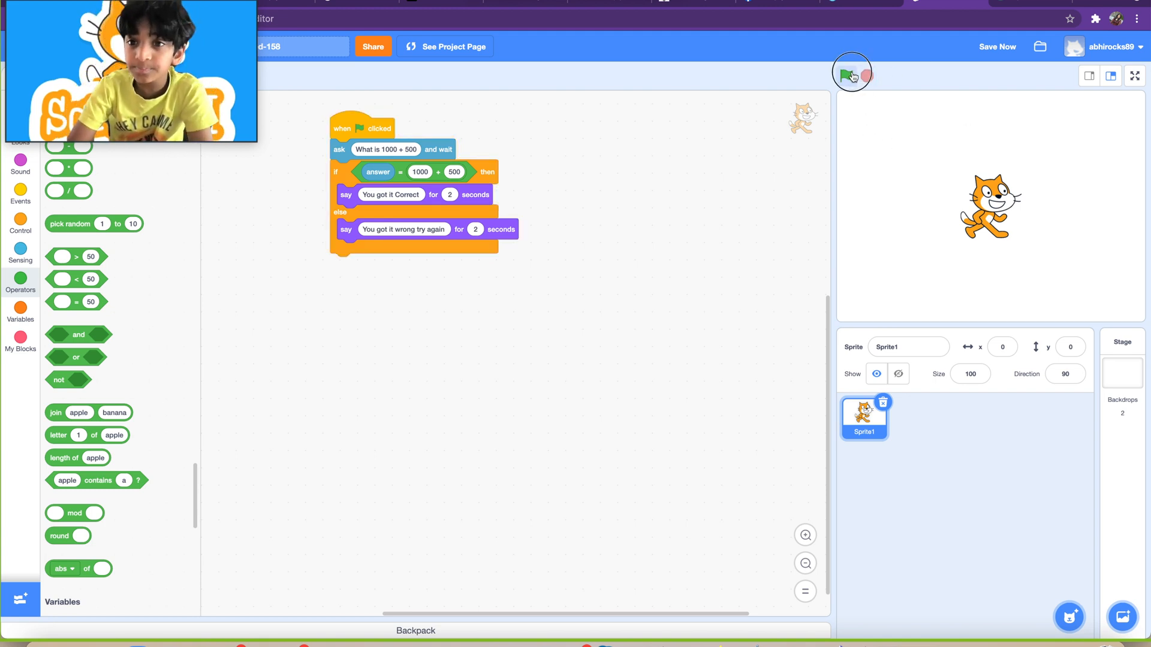
click(845, 75)
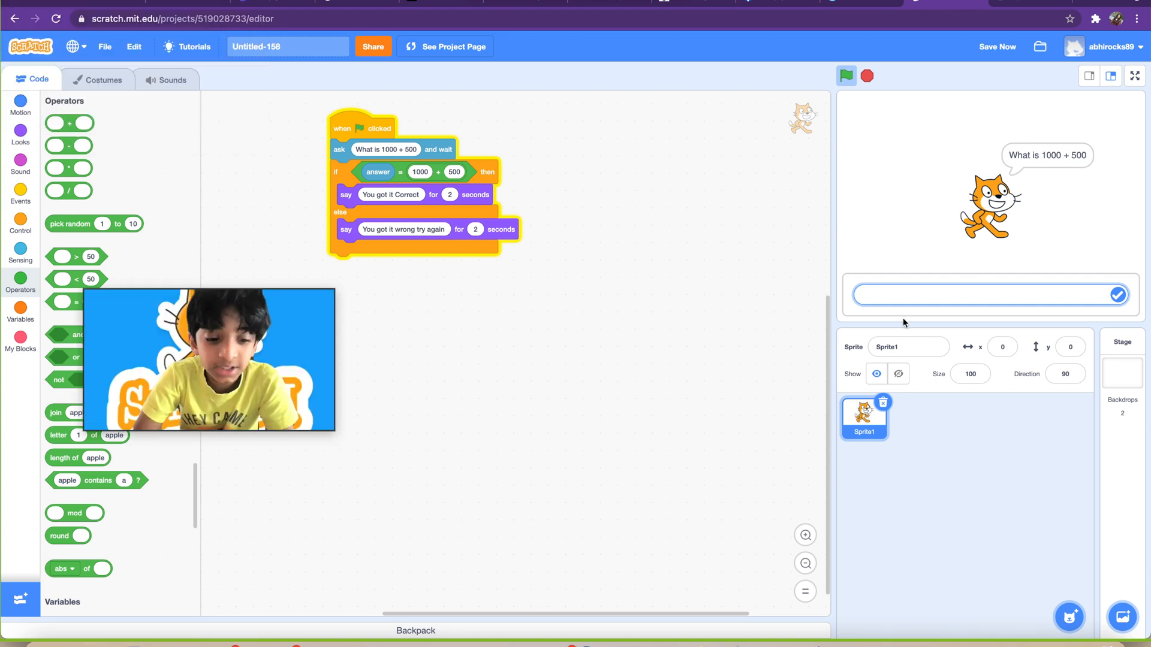
text(1500)
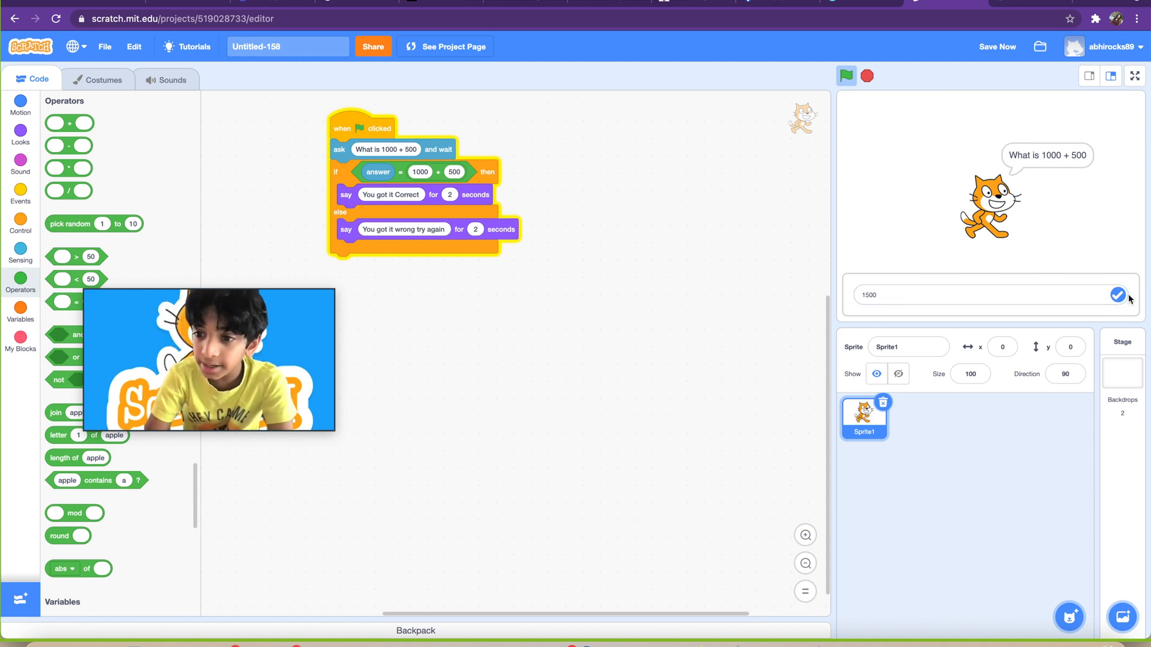
click(1116, 295)
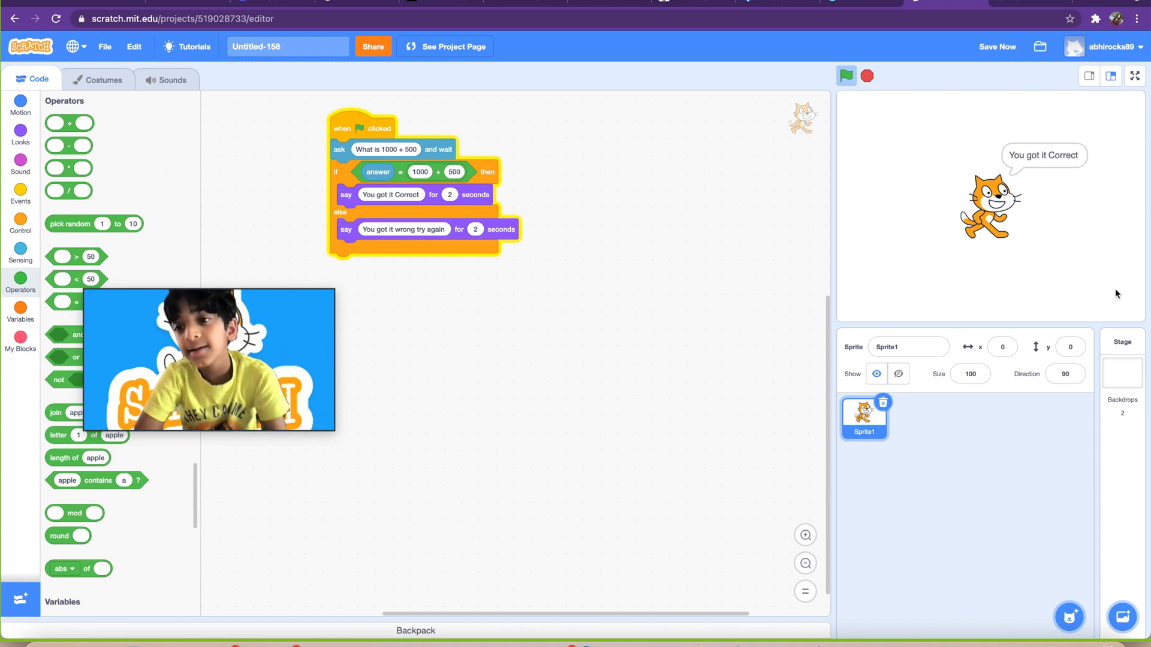
click(865, 75)
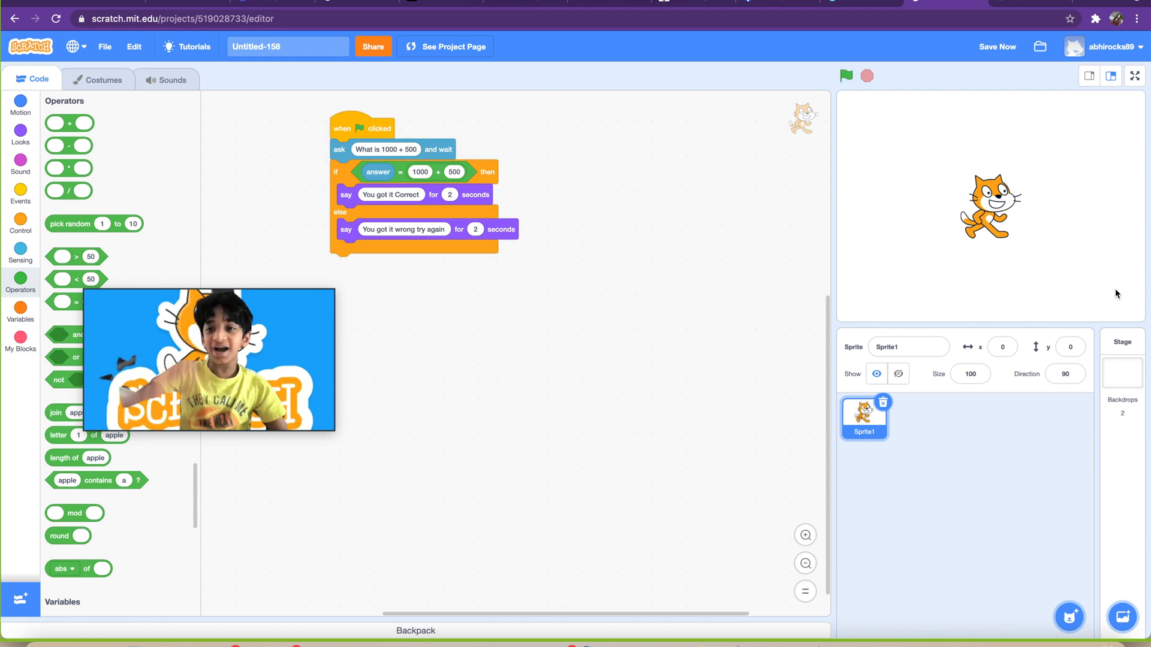
click(845, 75)
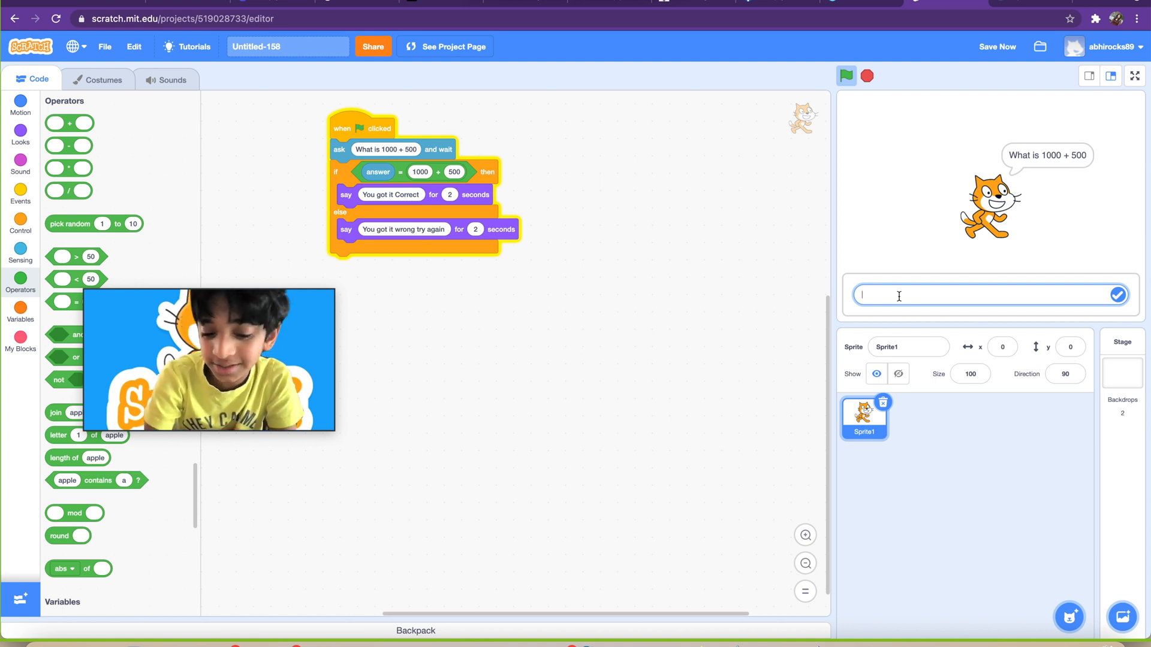
text(9r78407)
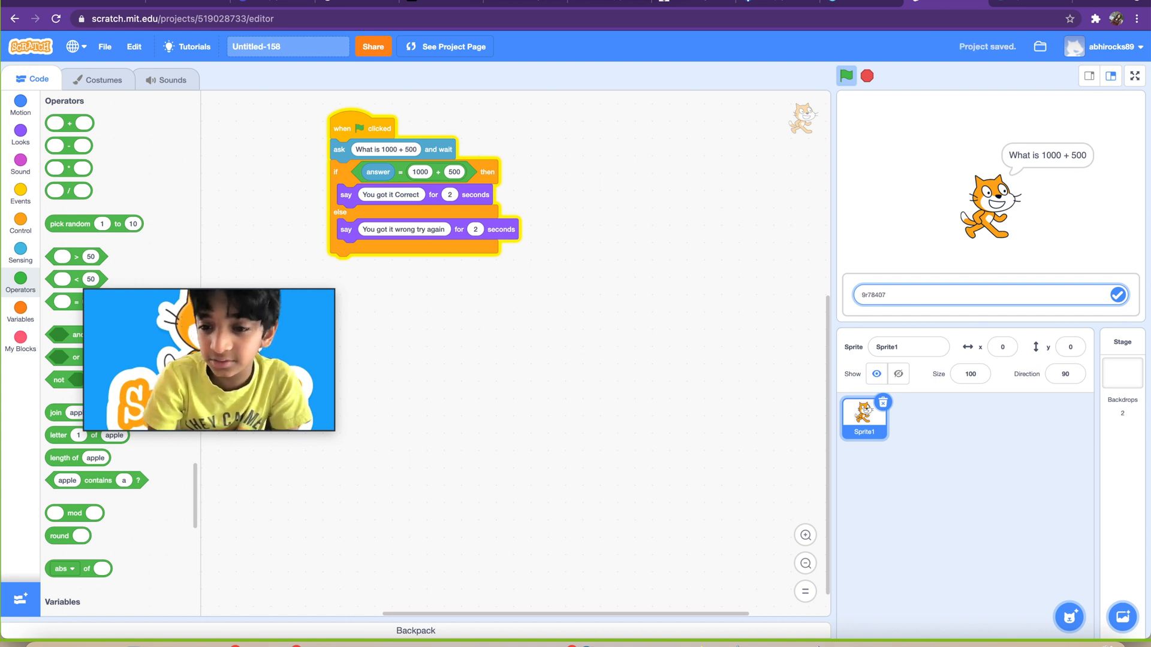
text(34000373502)
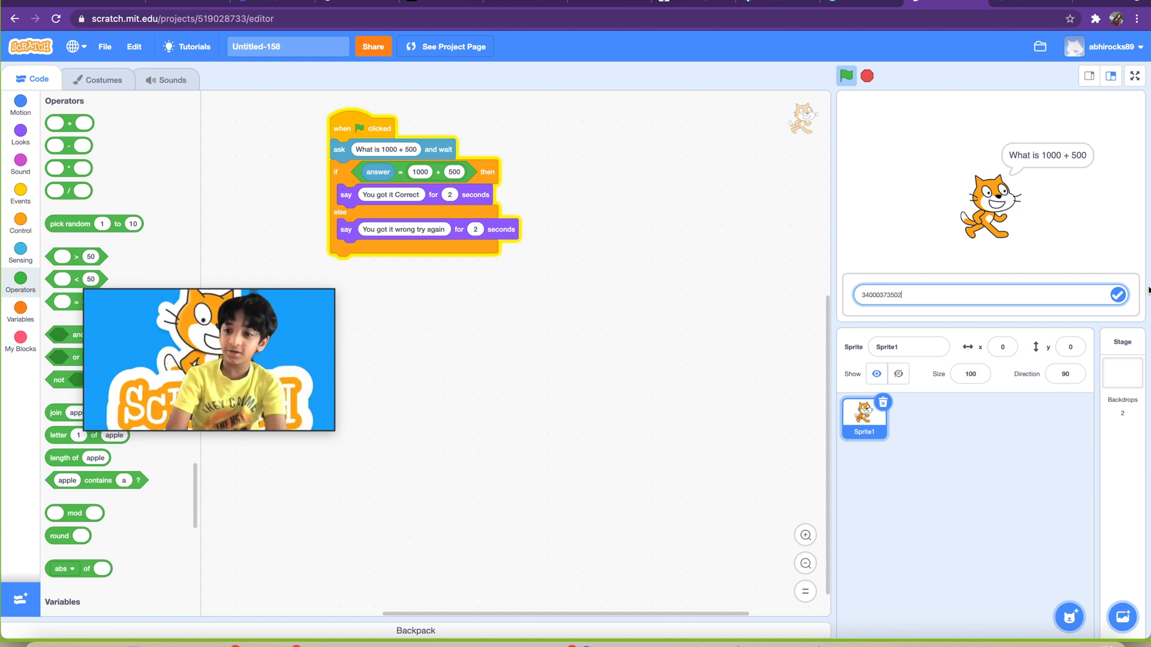
click(1116, 295)
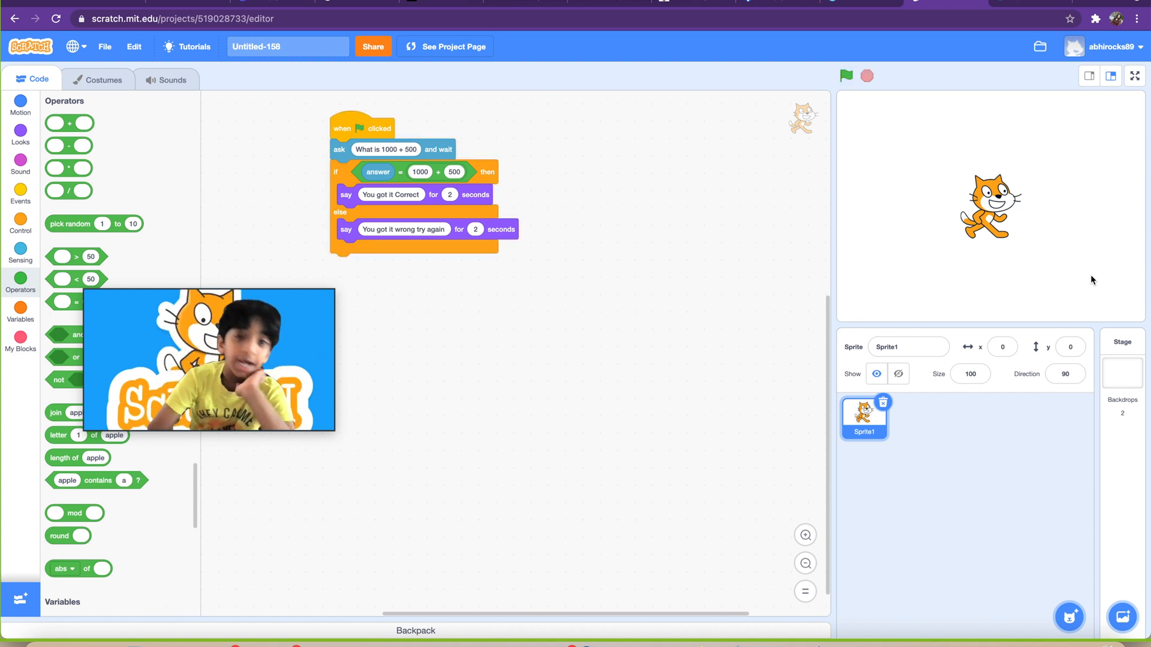
mouse_move(829, 88)
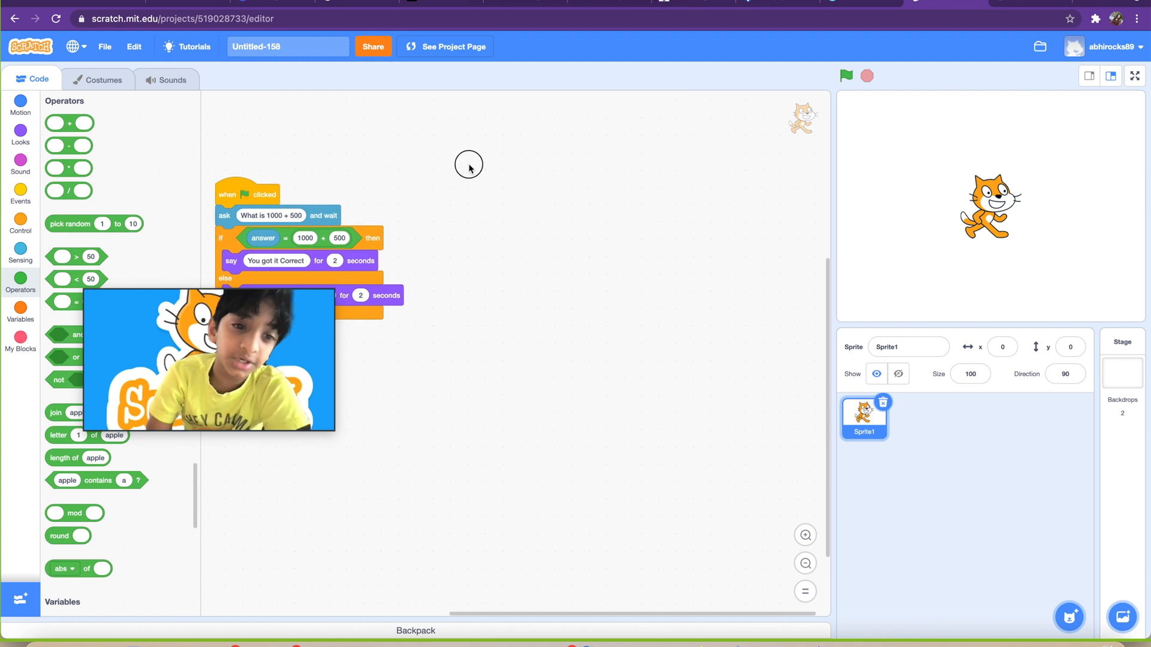
Move the script to the centre, compare the answer directly to 1500, and run the quiz.
drag(209, 359, 694, 92)
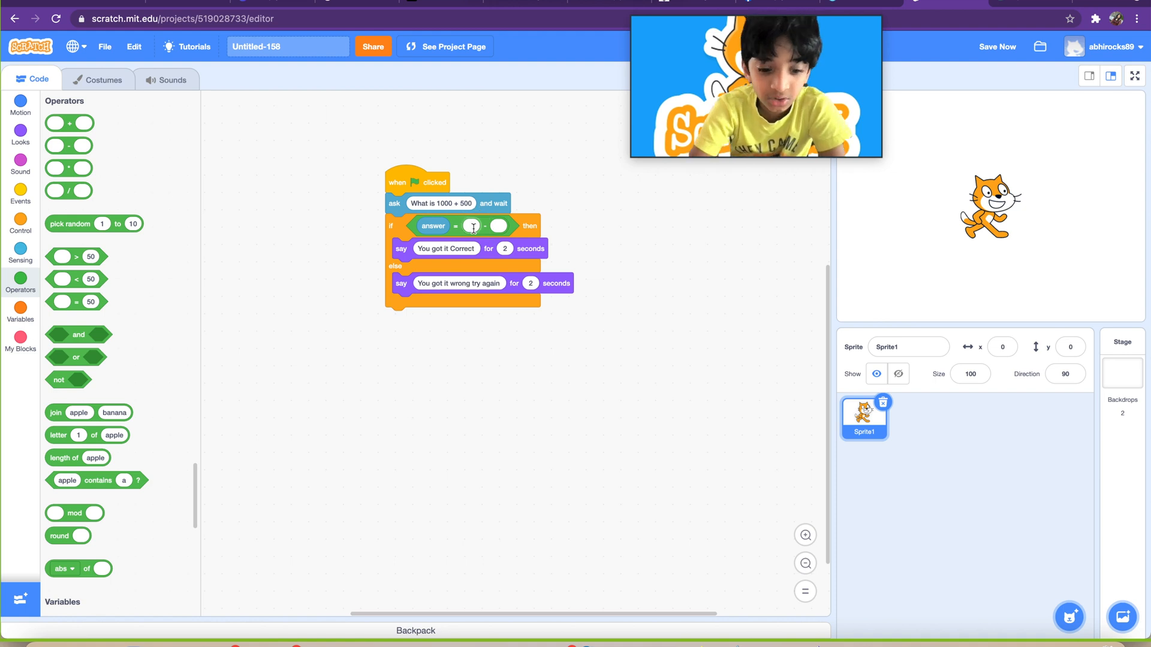
text(200)
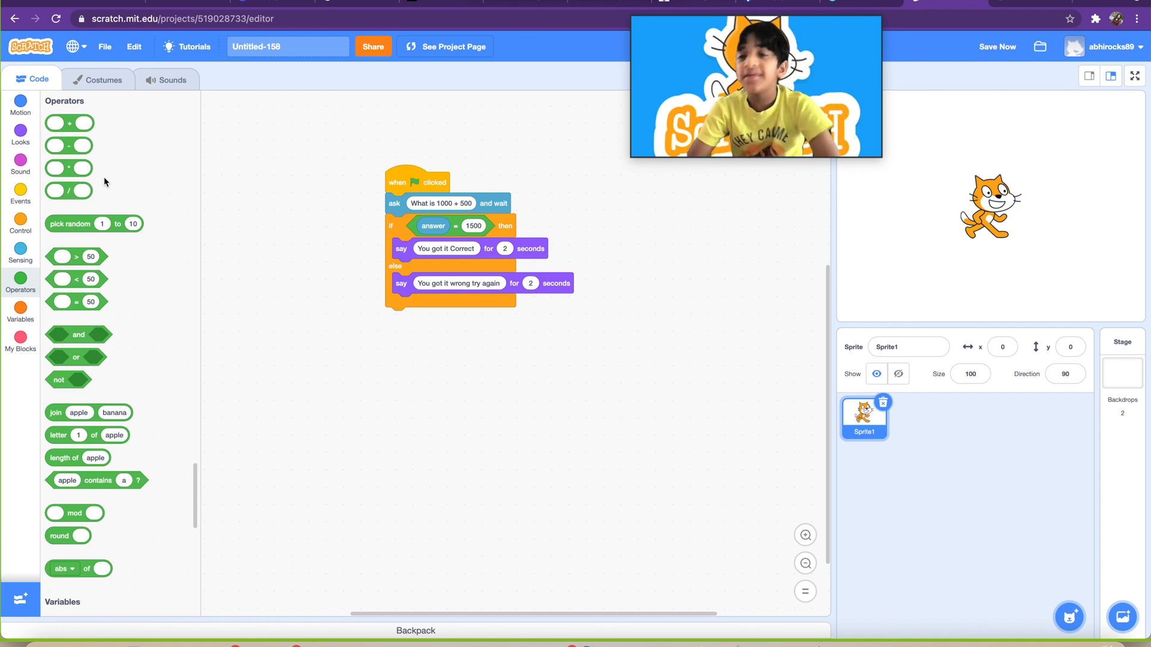
mouse_move(105, 156)
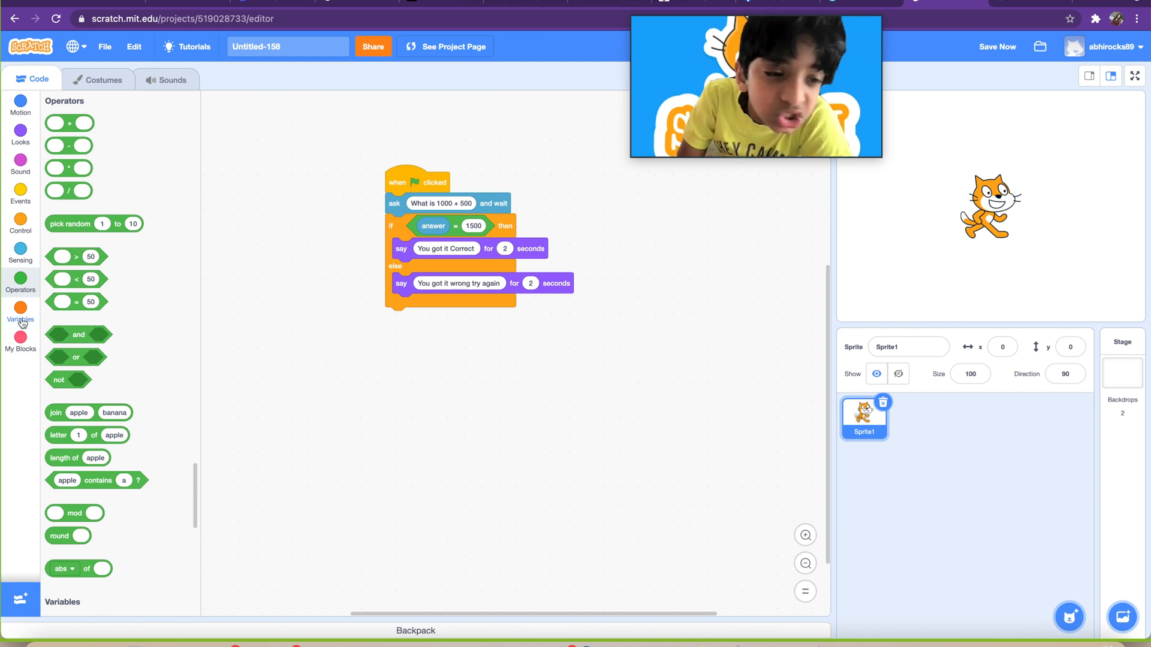
mouse_move(67, 259)
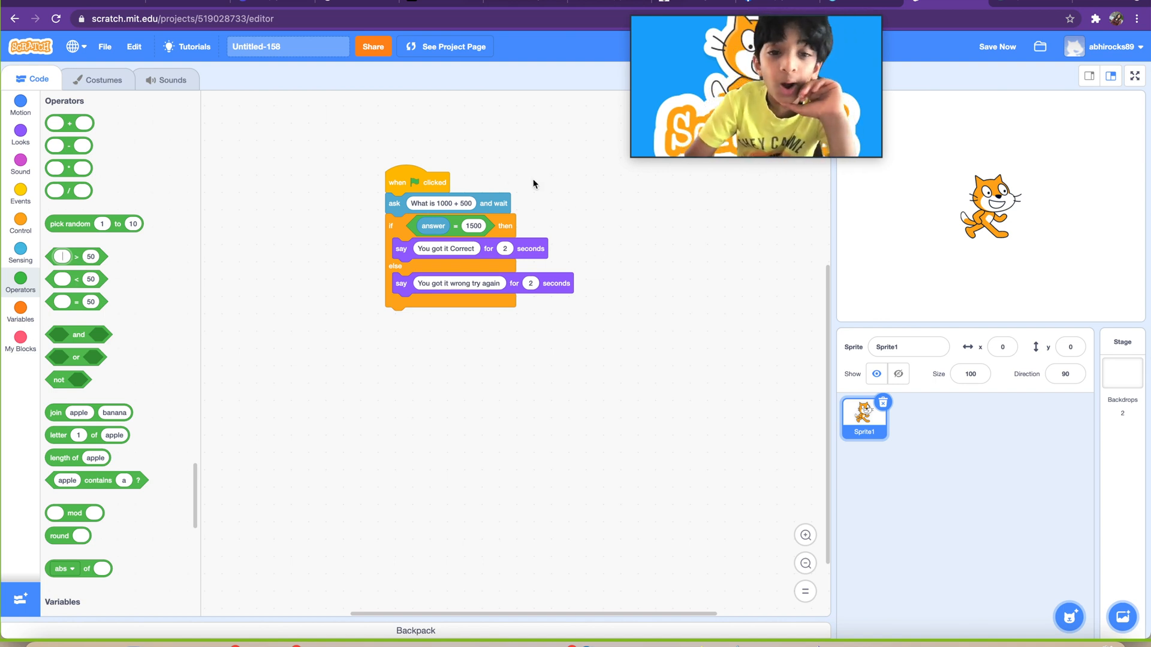
click(417, 183)
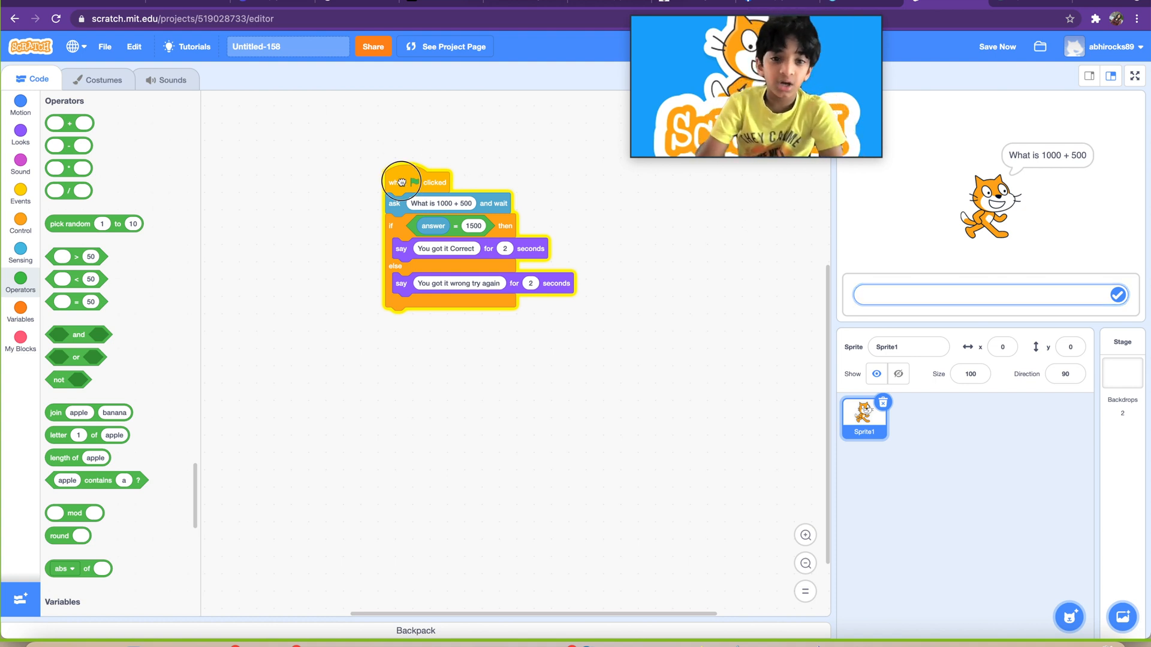
Drag the whole quiz script stack away to remove it from the code area.
drag(400, 182, 326, 193)
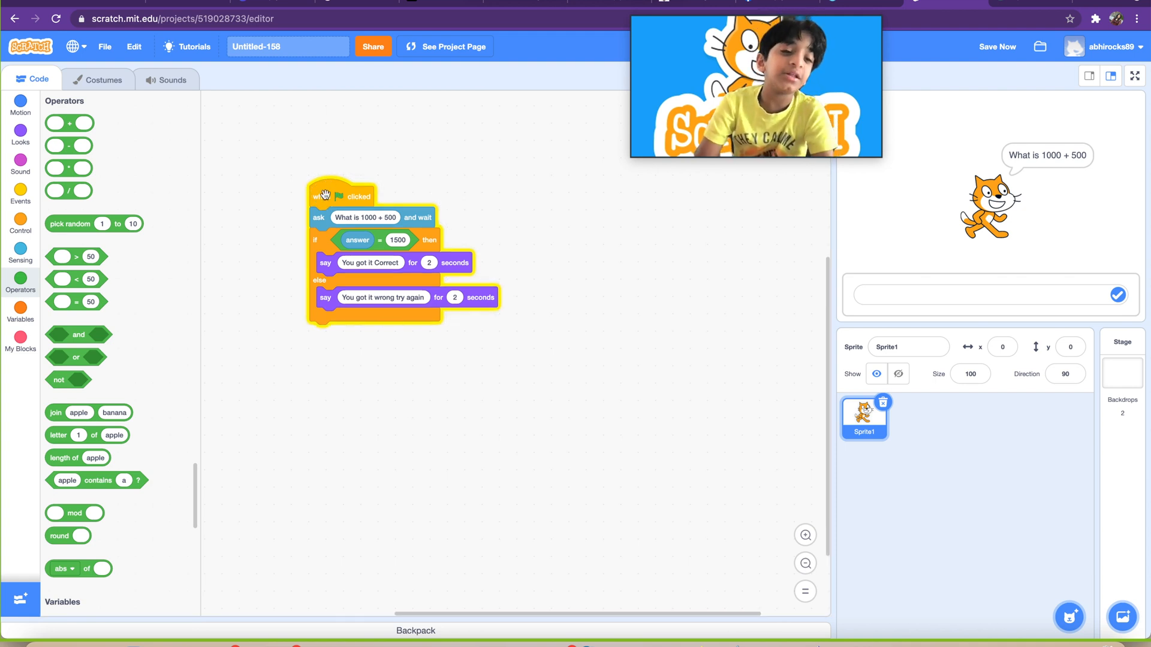
mouse_move(326, 196)
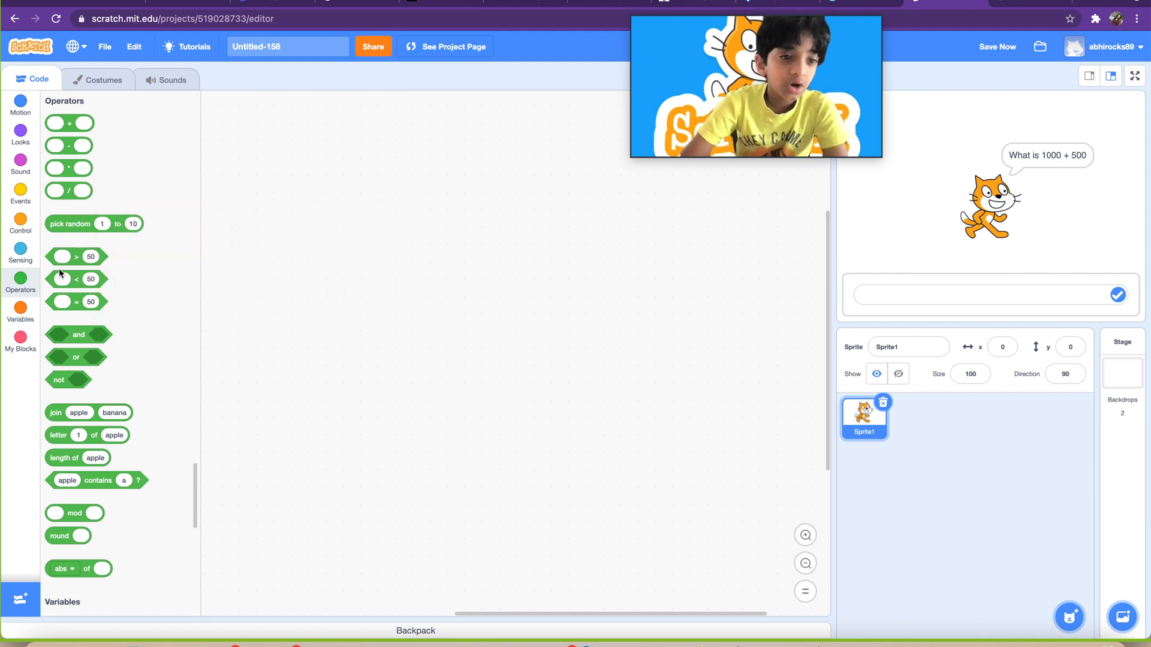
drag(70, 257, 461, 206)
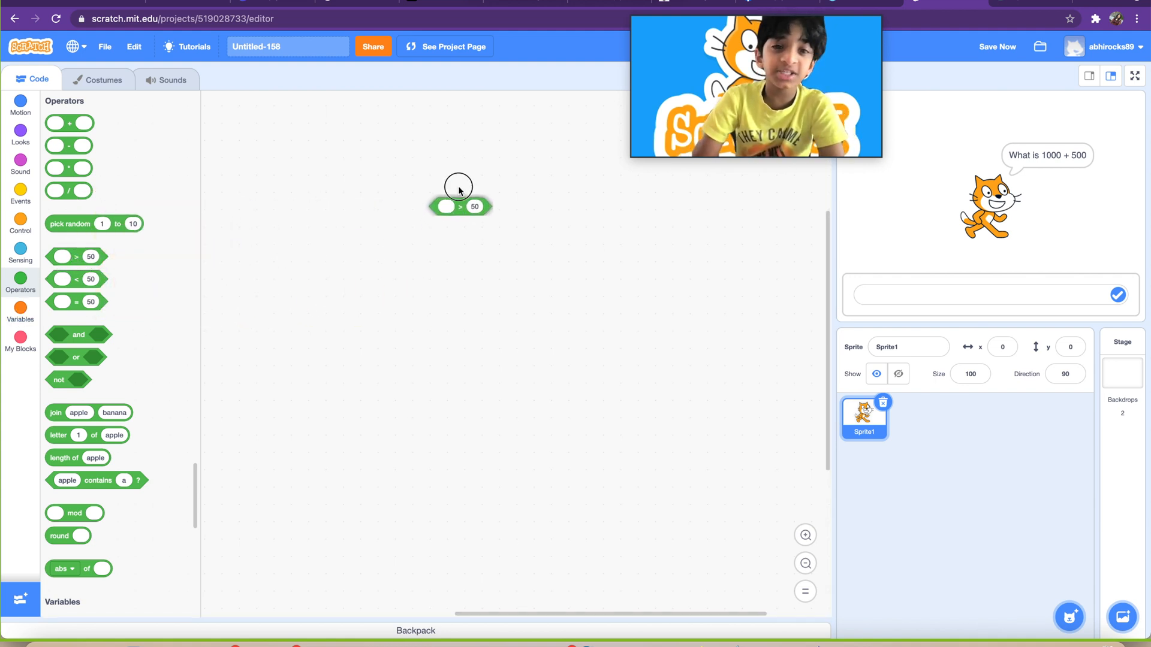
drag(458, 206, 458, 179)
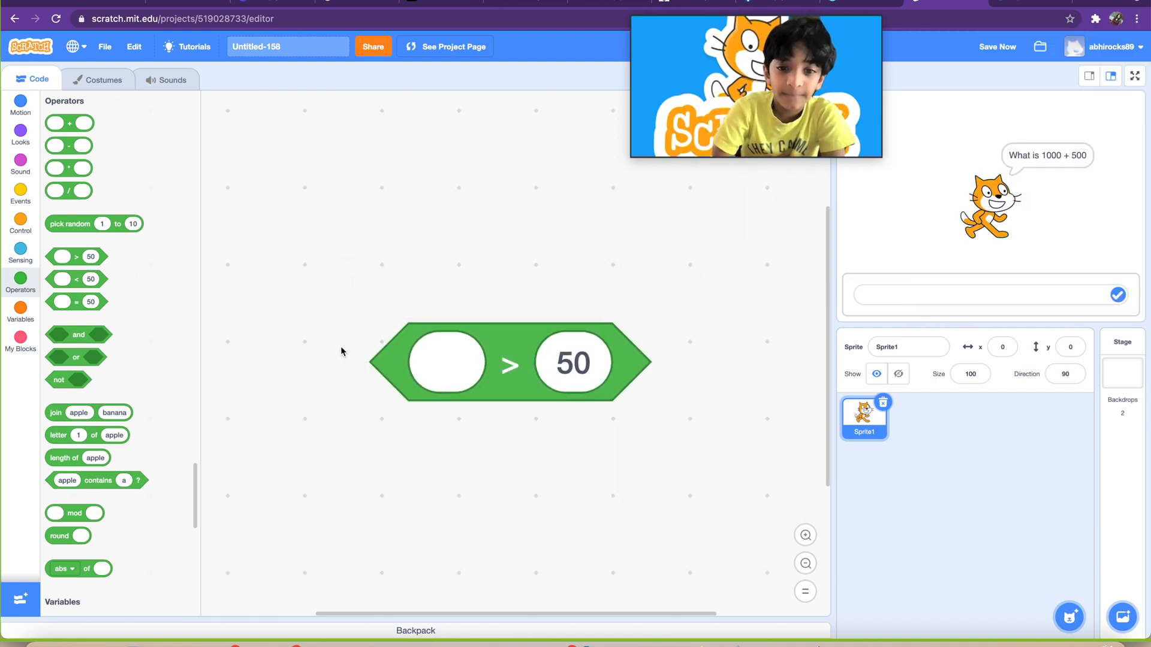
click(443, 362)
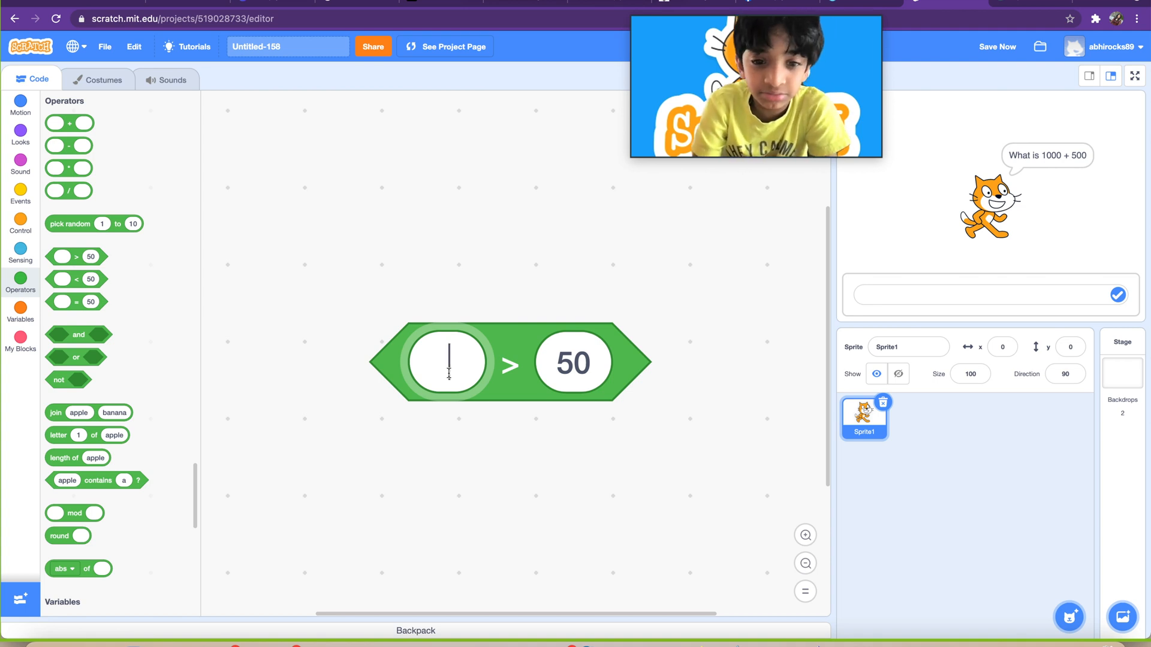
text(200)
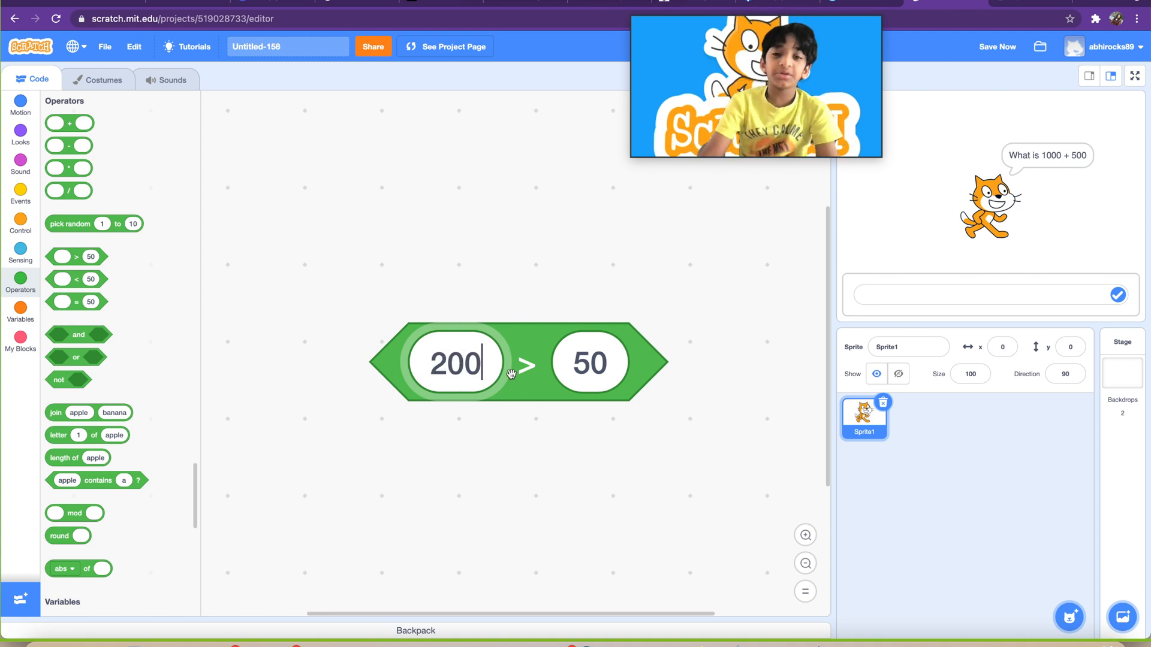
double_click(456, 363)
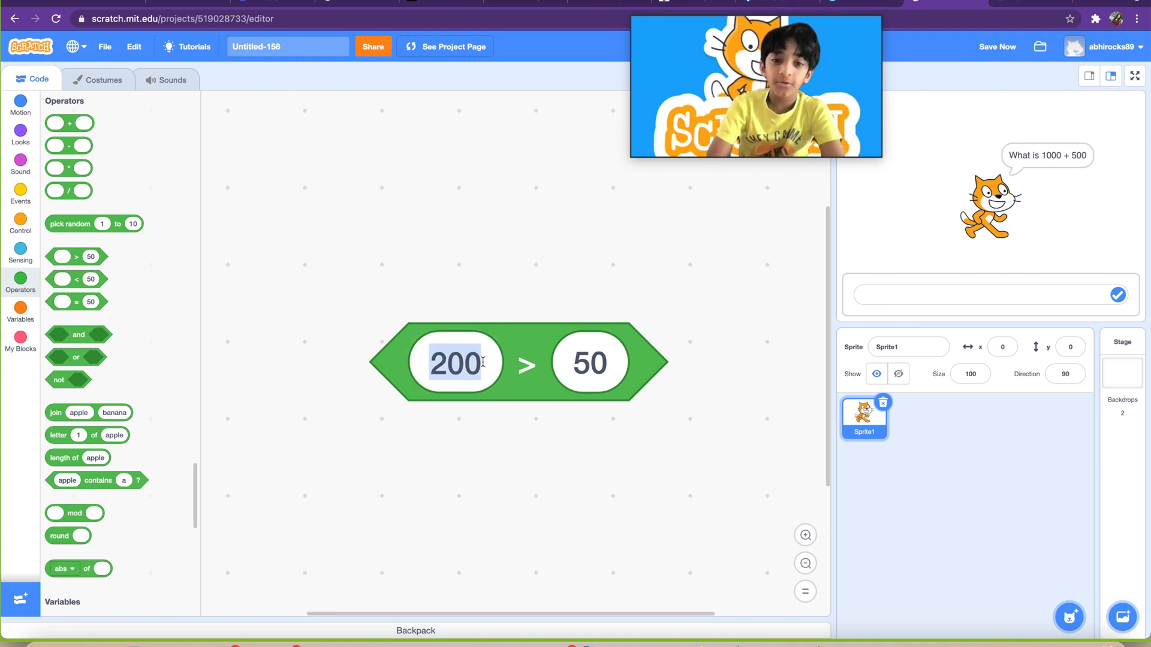
text(10)
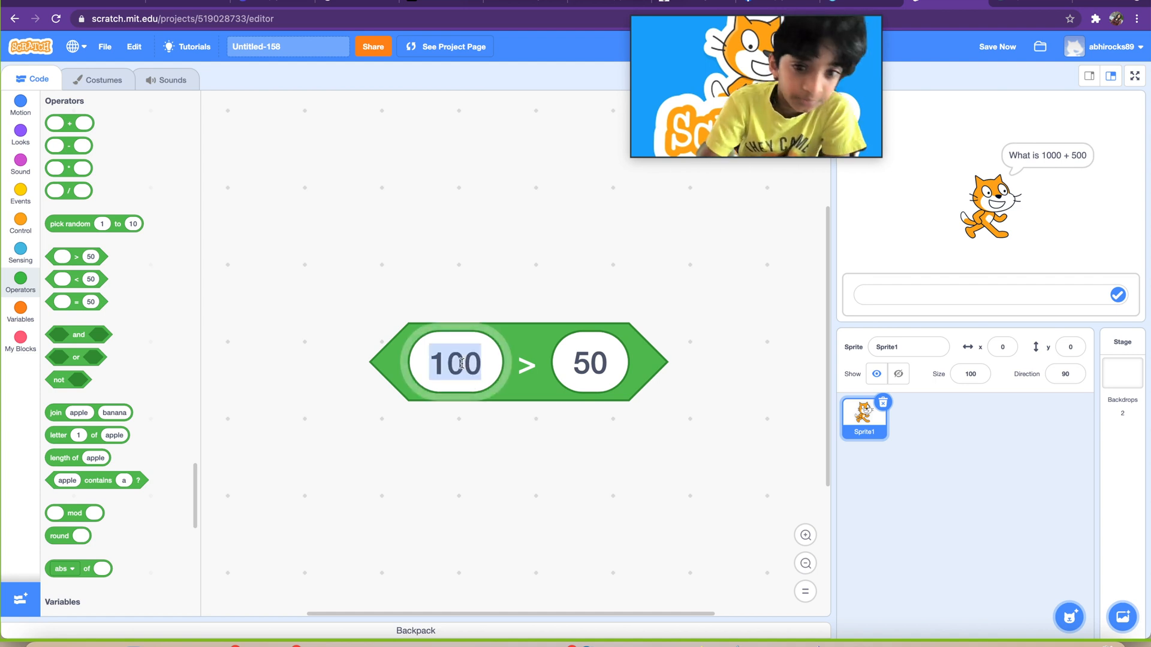
text(20)
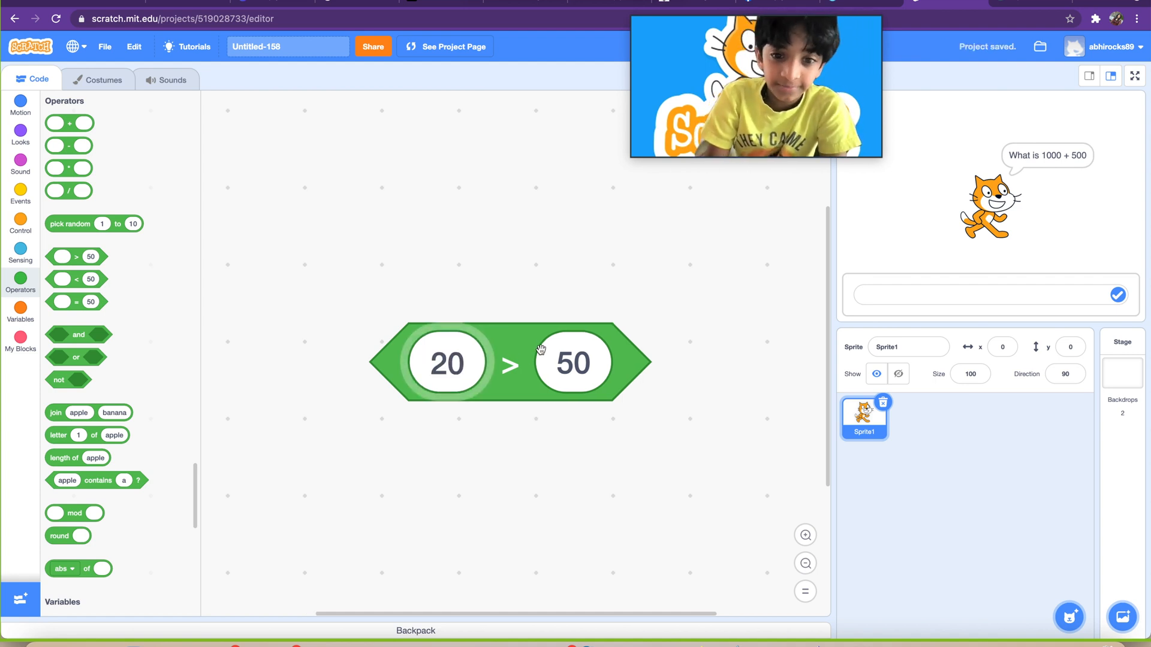
click(446, 364)
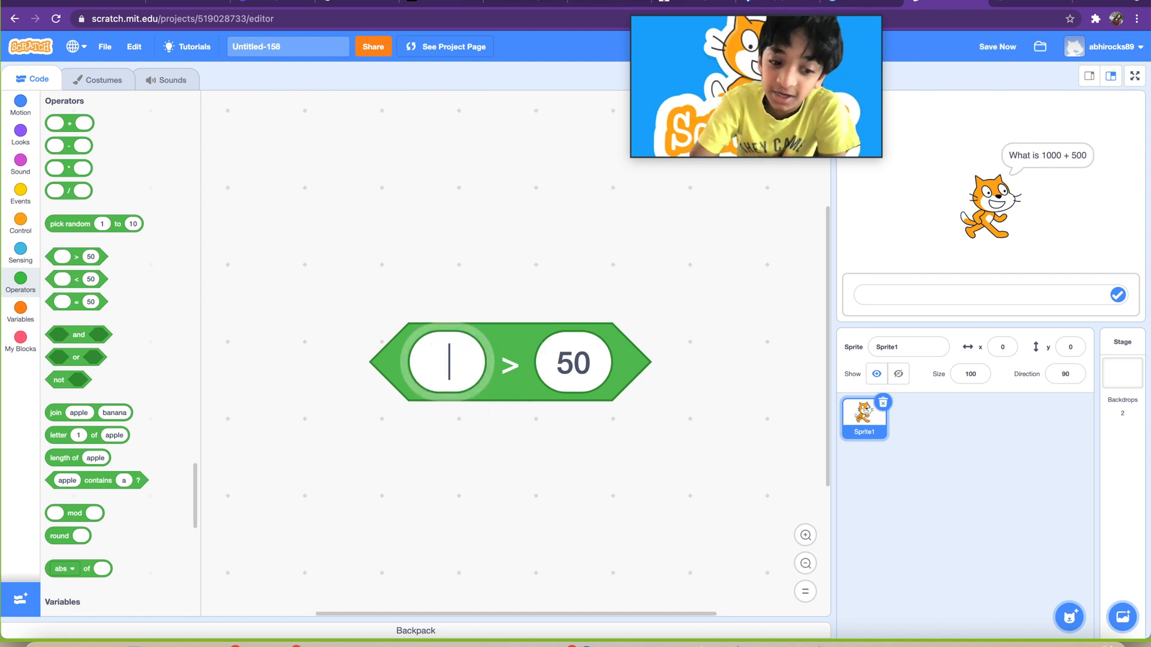
text(10)
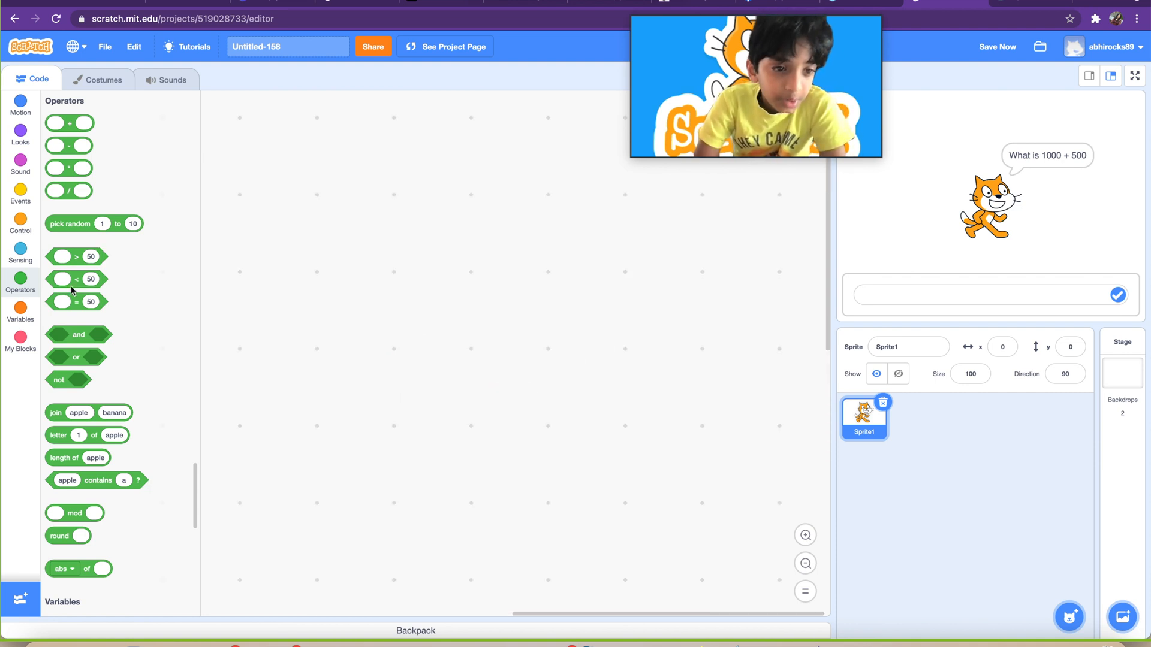
drag(66, 278, 447, 300)
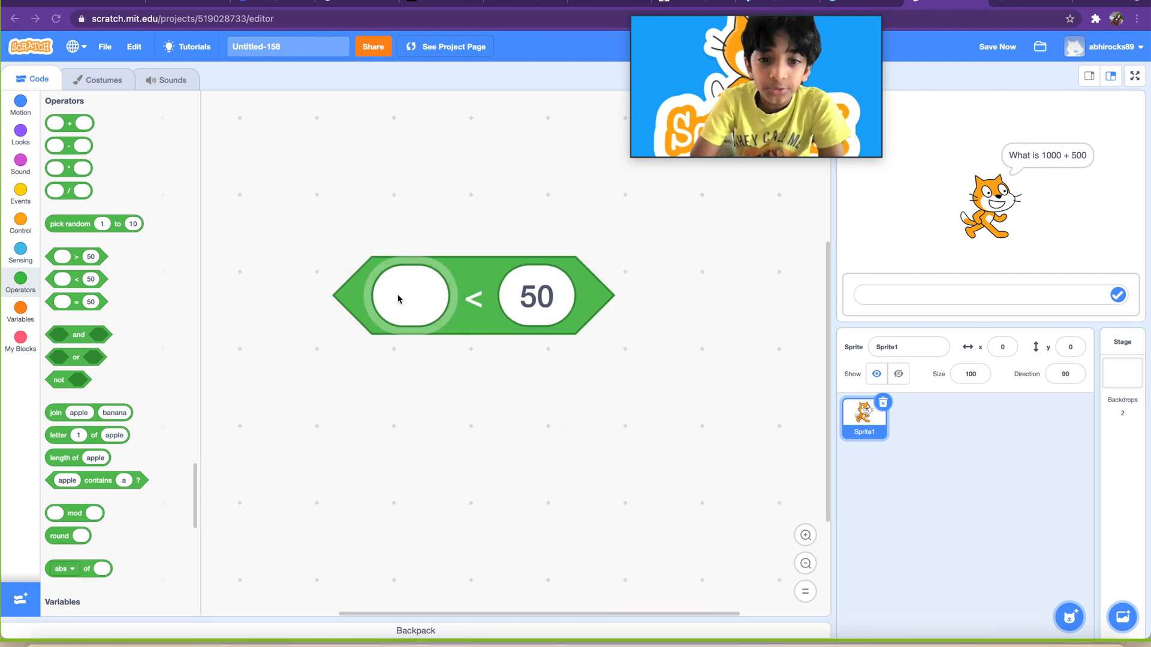
mouse_move(630, 353)
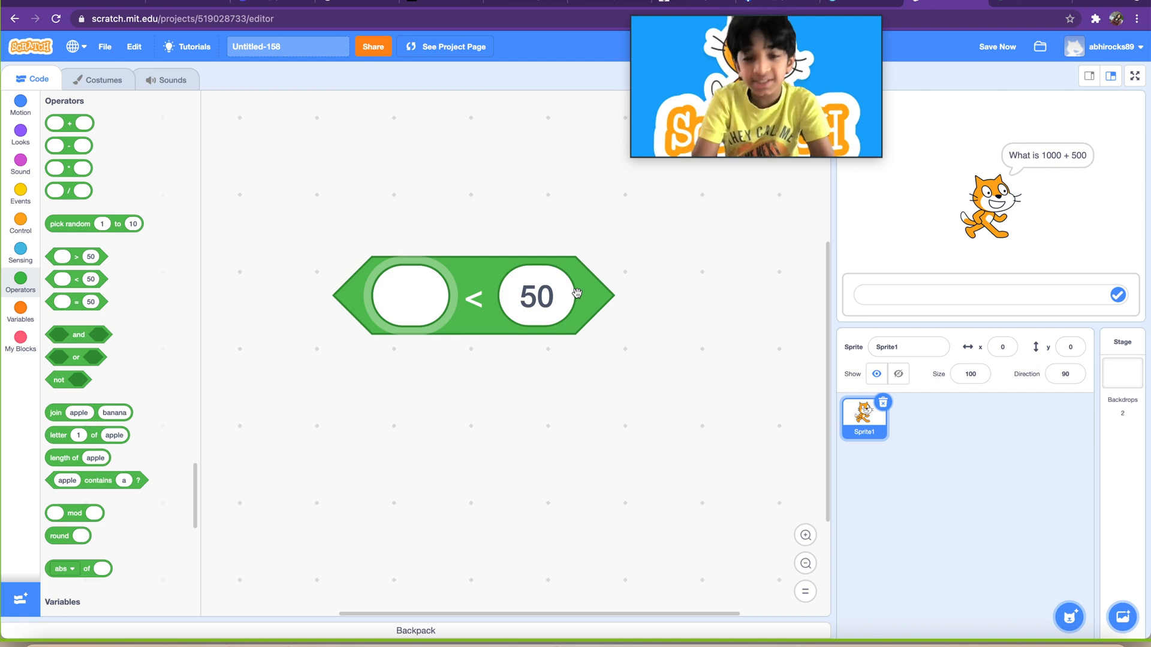
text(20)
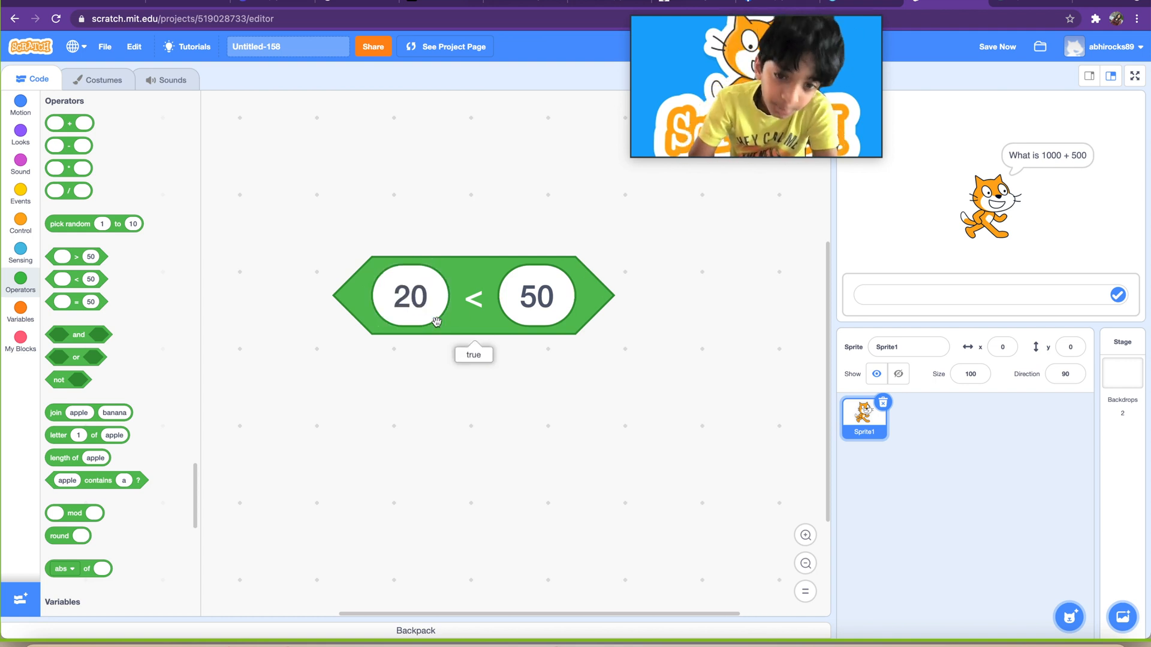
text(100)
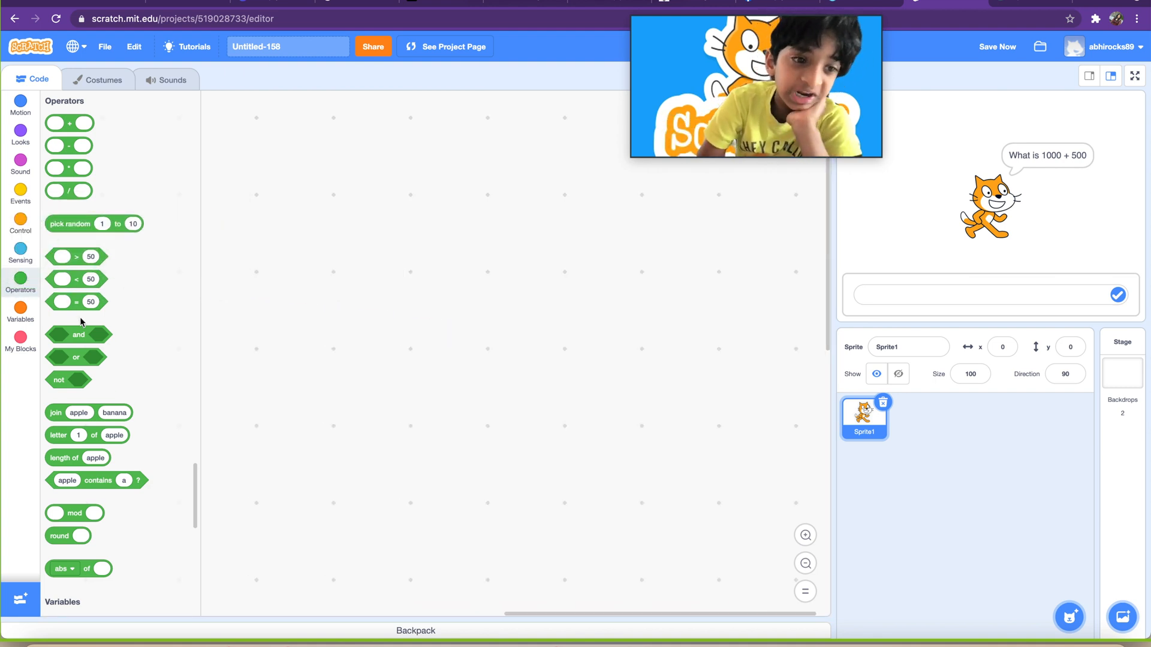
drag(76, 302, 476, 300)
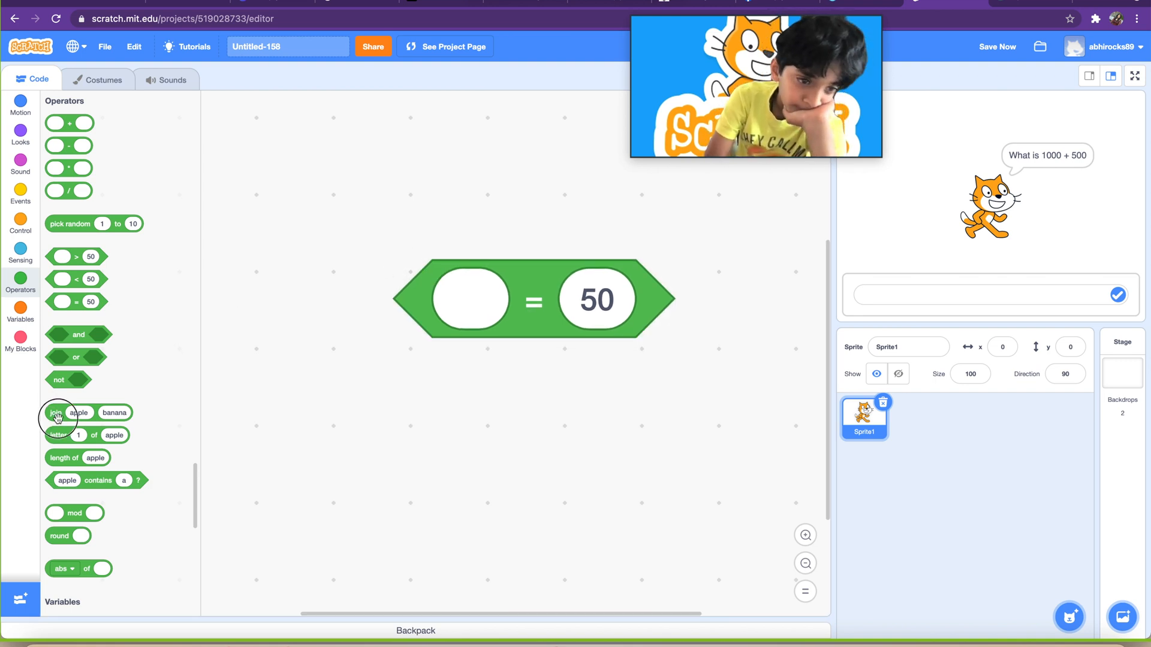
click(470, 299)
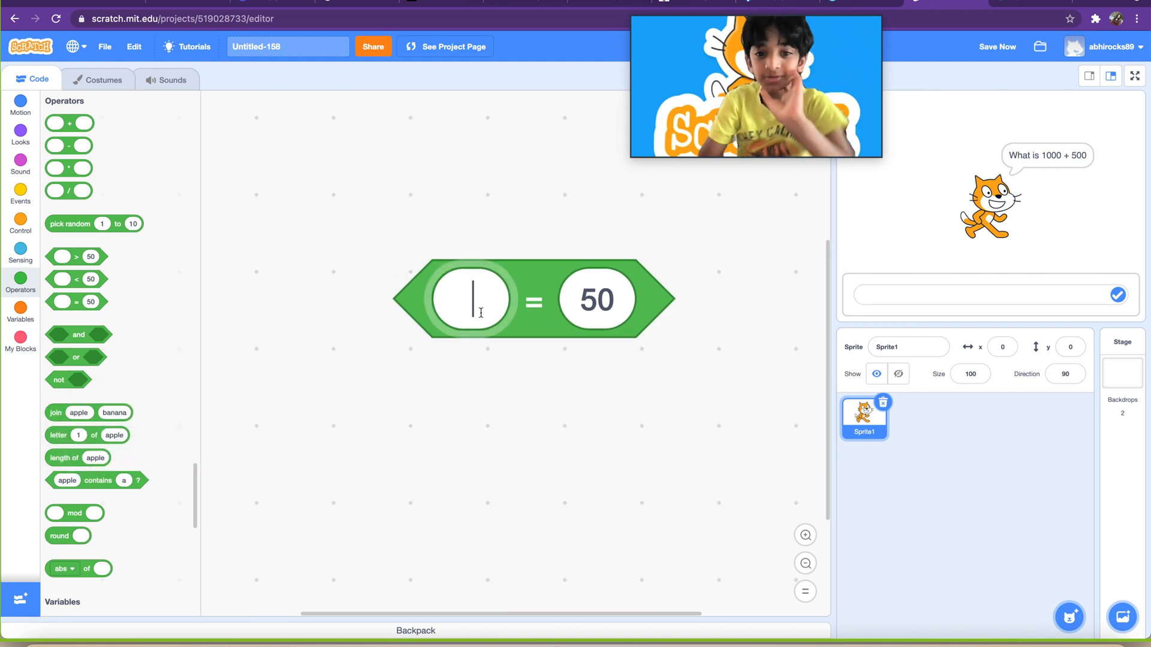
text(5)
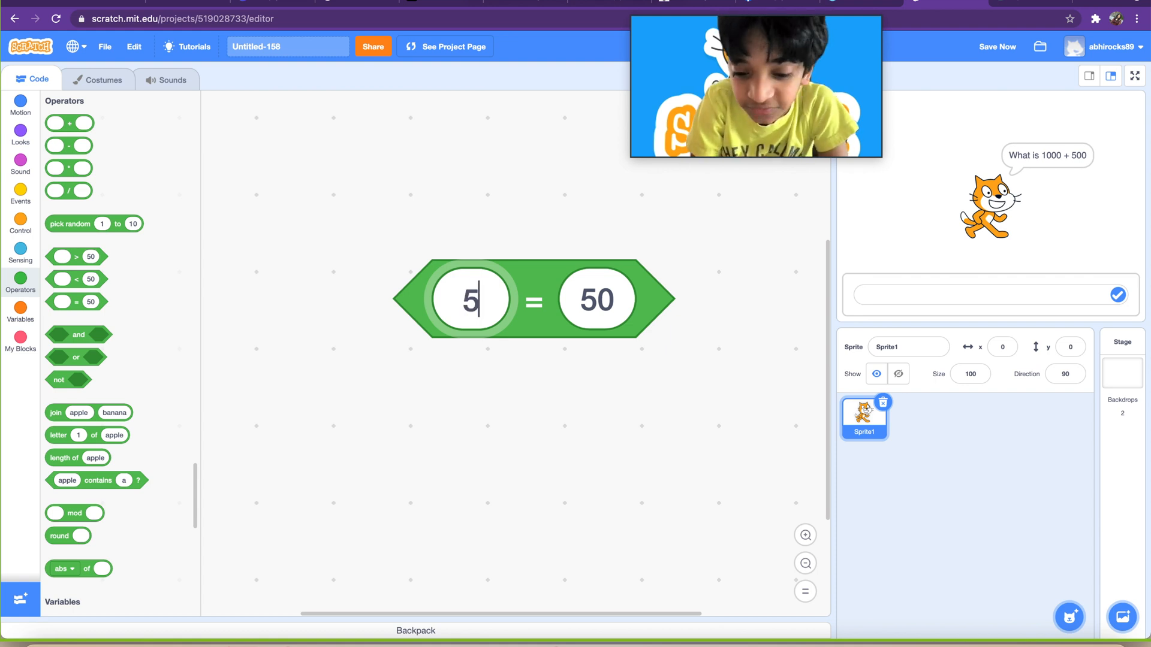
text(0)
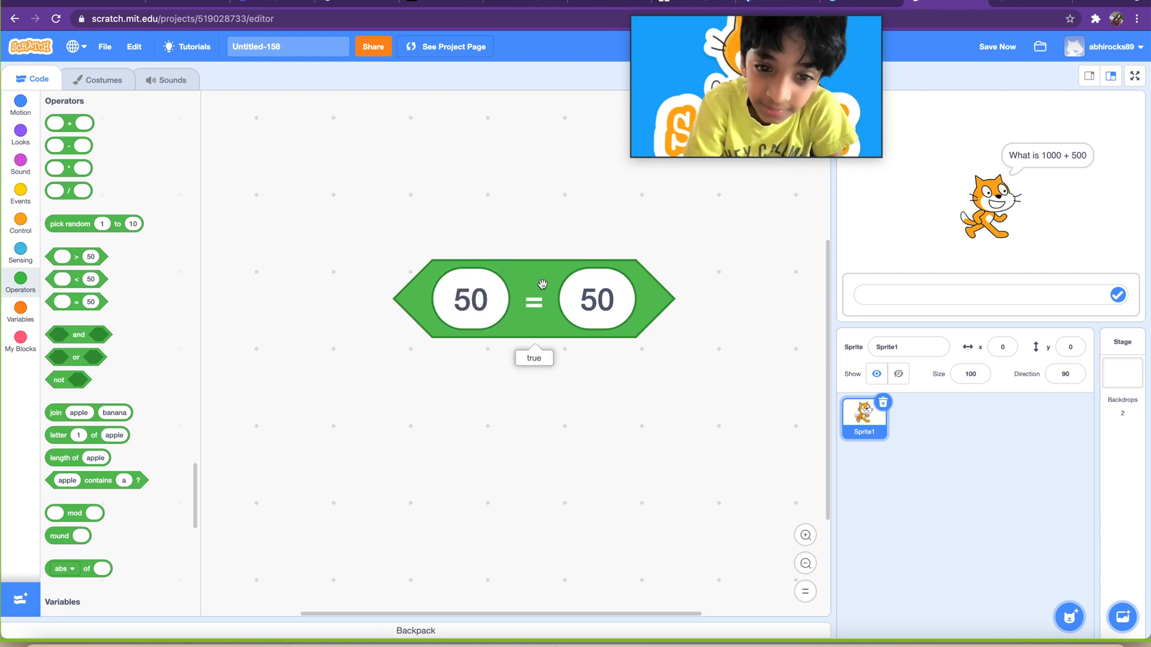
click(468, 300)
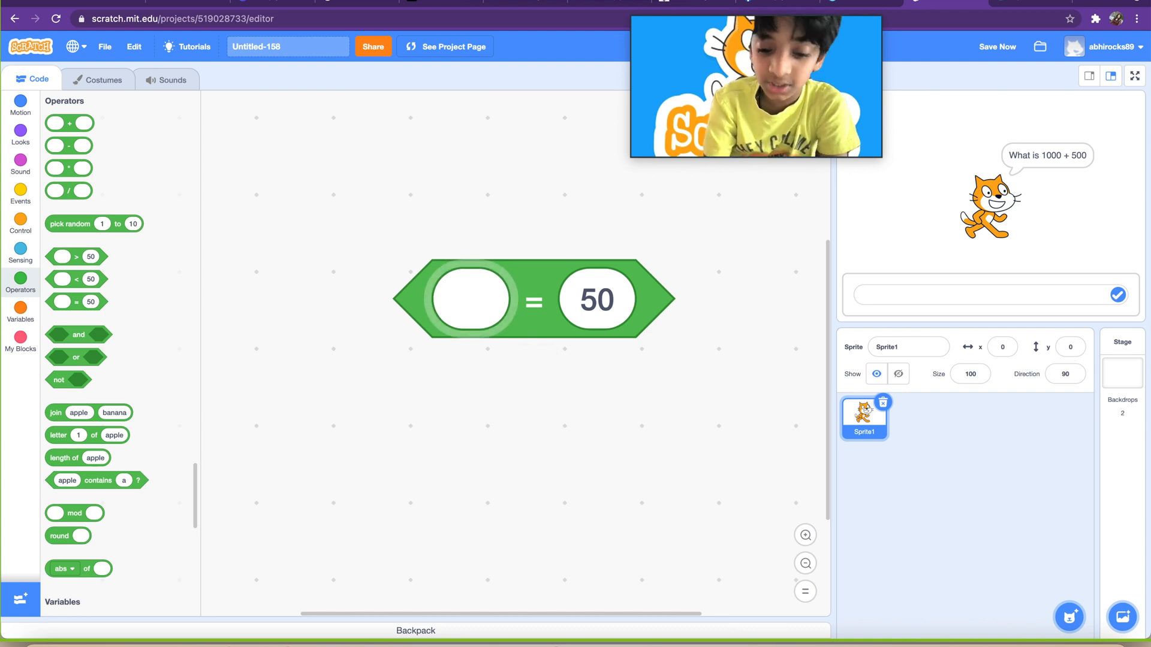
text(48)
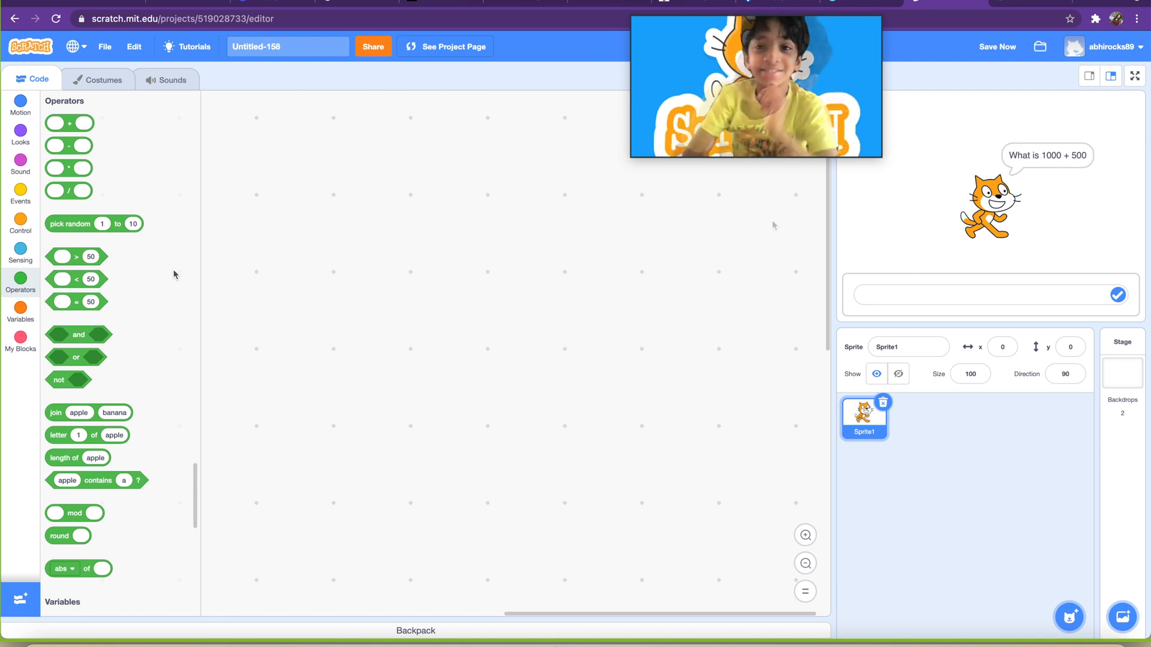
mouse_move(375, 463)
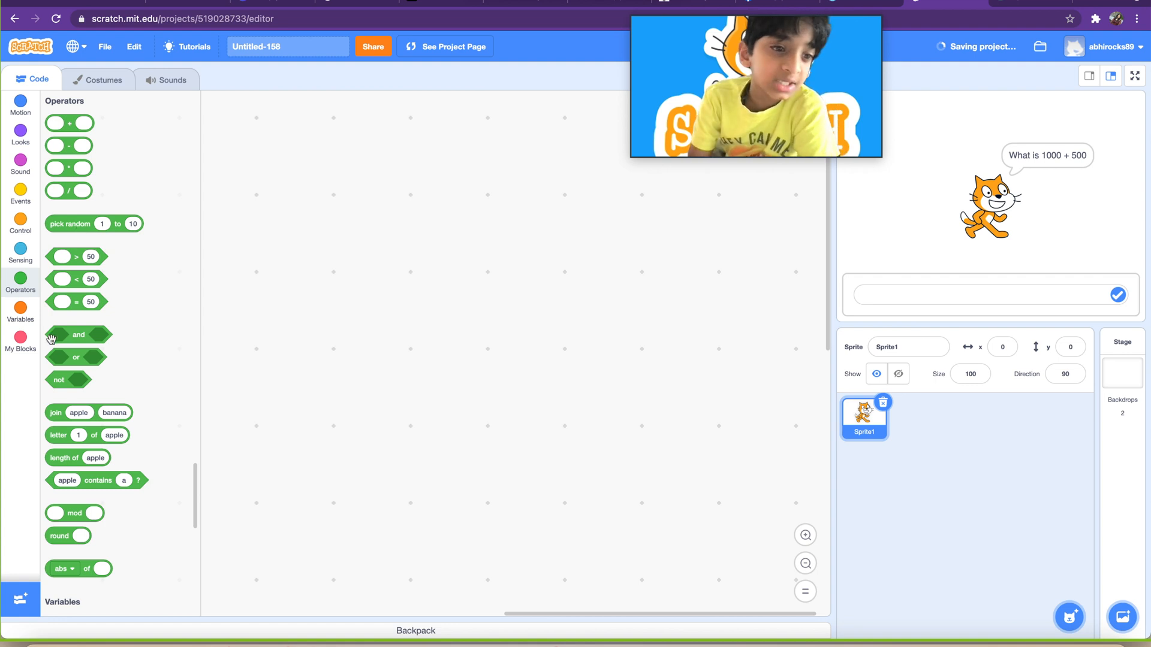
mouse_move(26, 442)
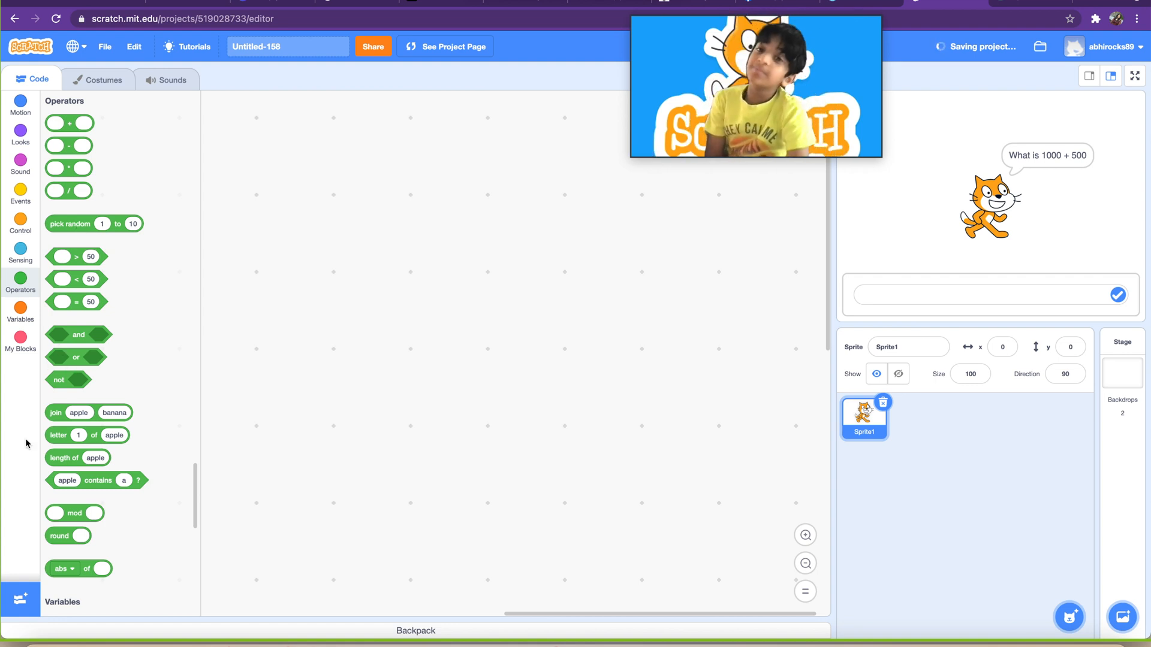